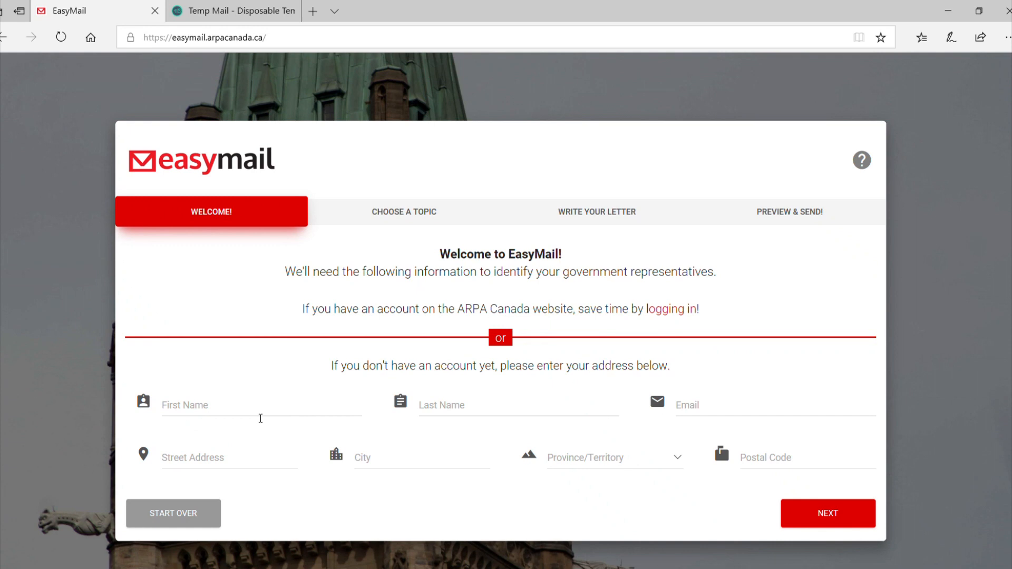
click(260, 405)
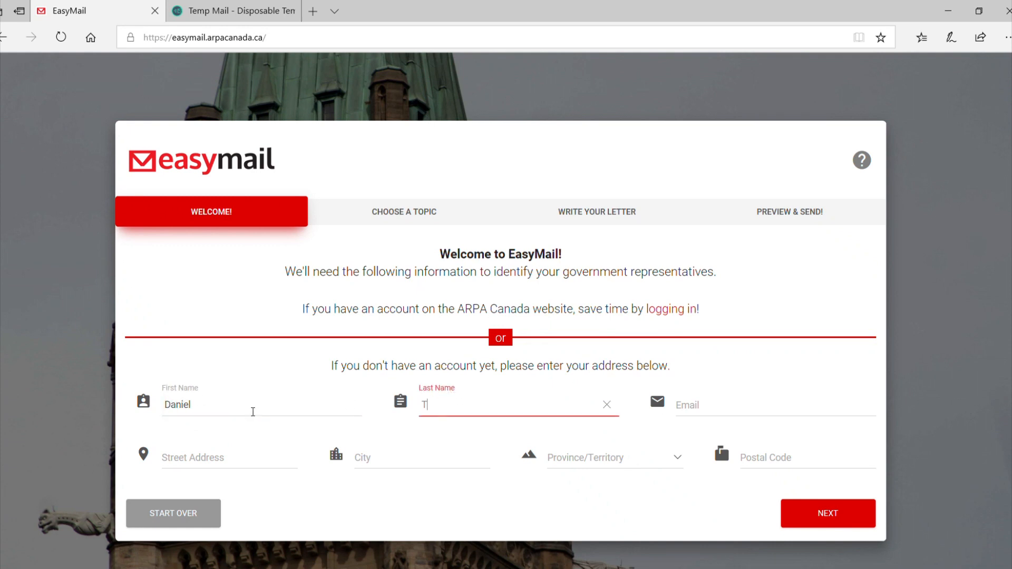
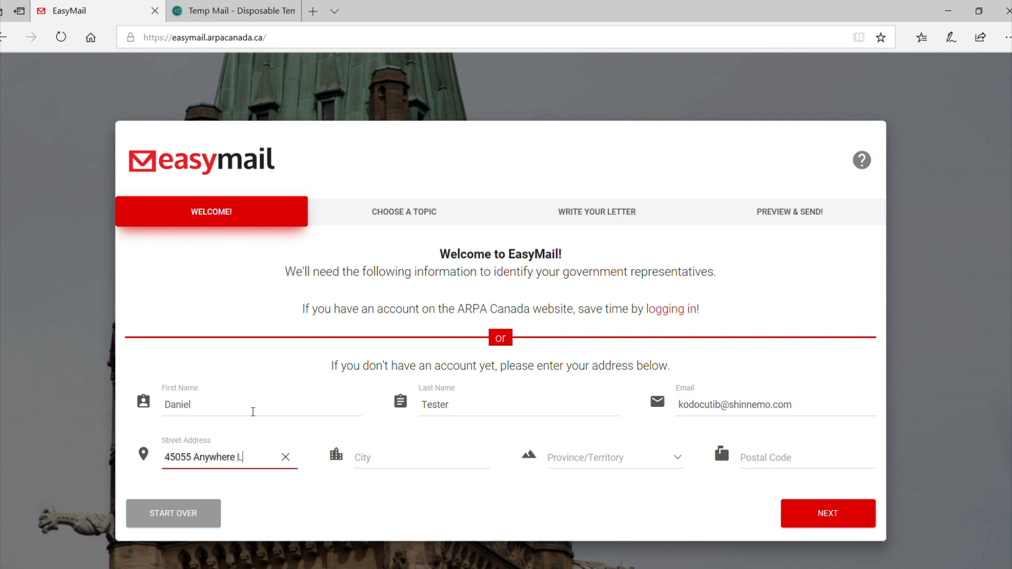
text(Chilliwack)
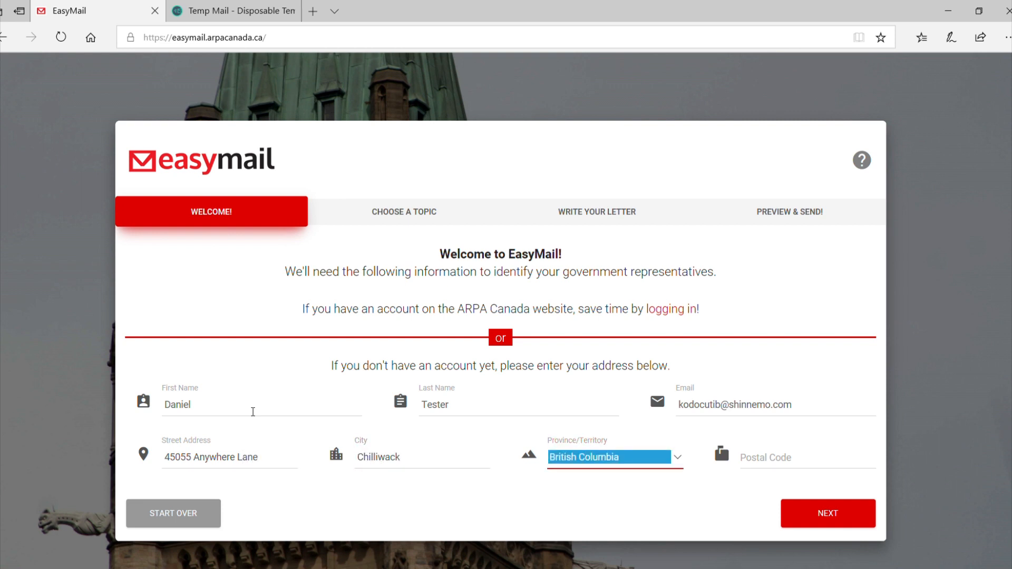
Step: Choose British Columbia and enter the postal code V2R 8F
text(V)
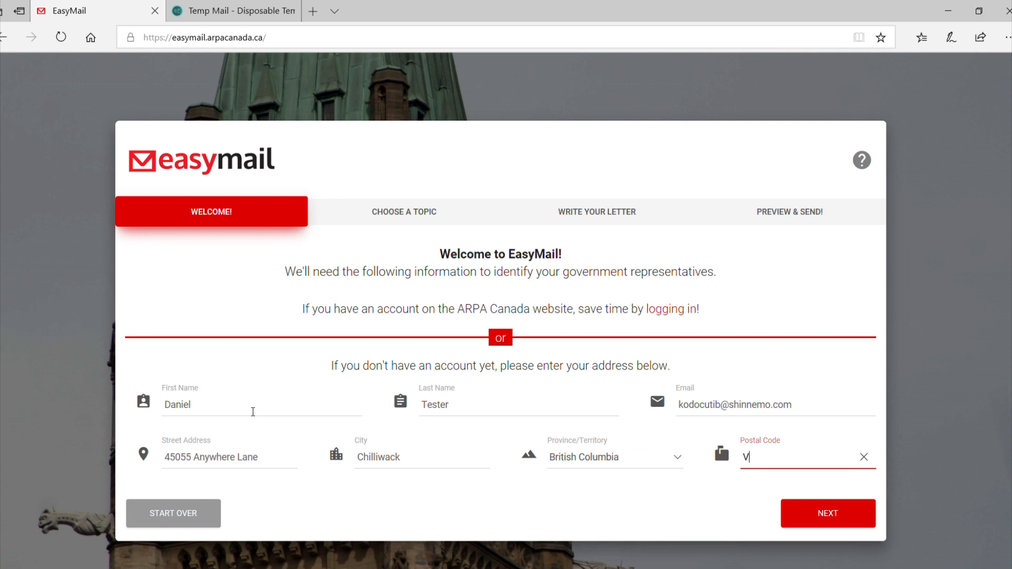
text(2R)
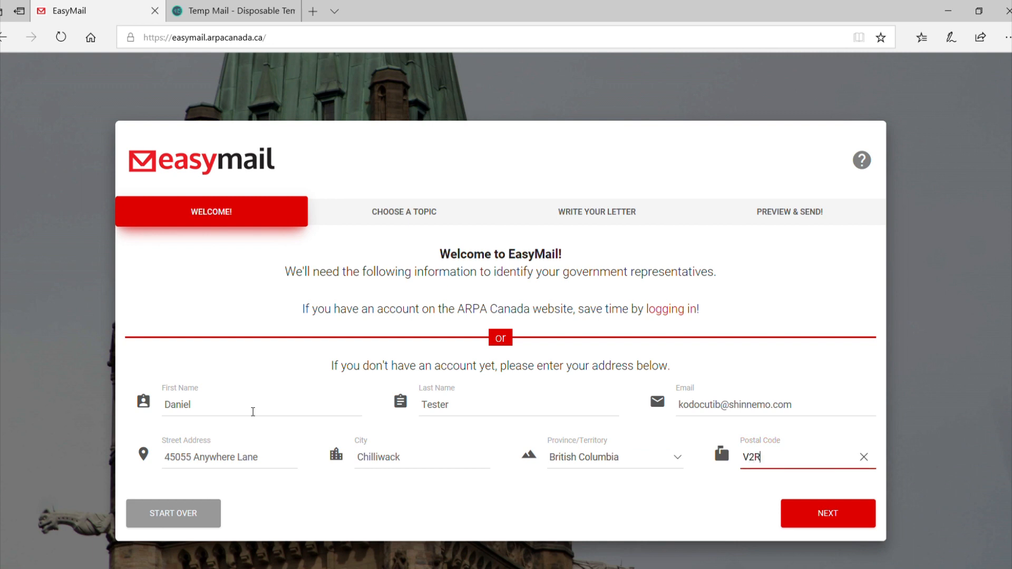
text(8F3)
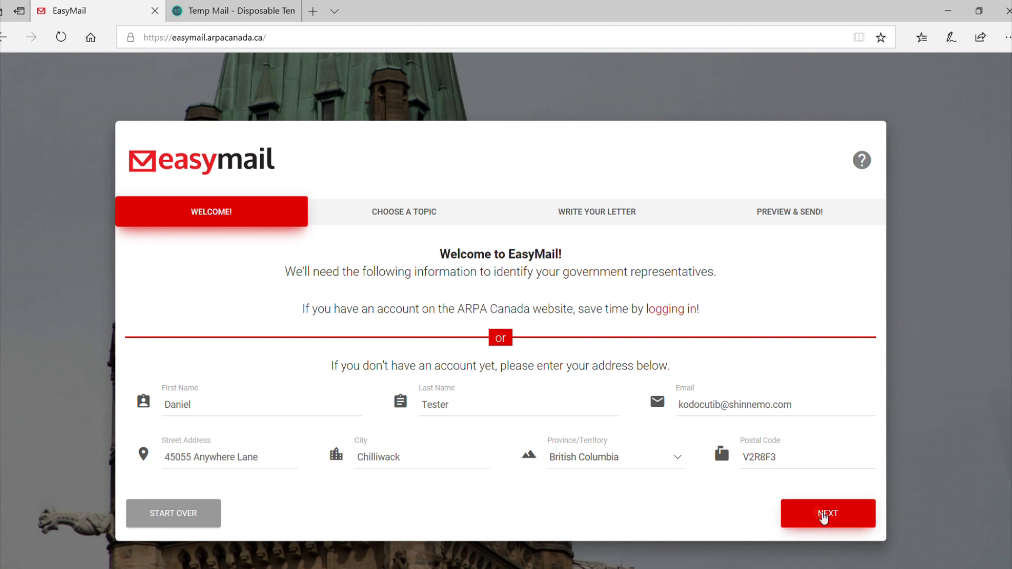
Step: Proceed from the welcome form to the Choose a Topic step
click(827, 513)
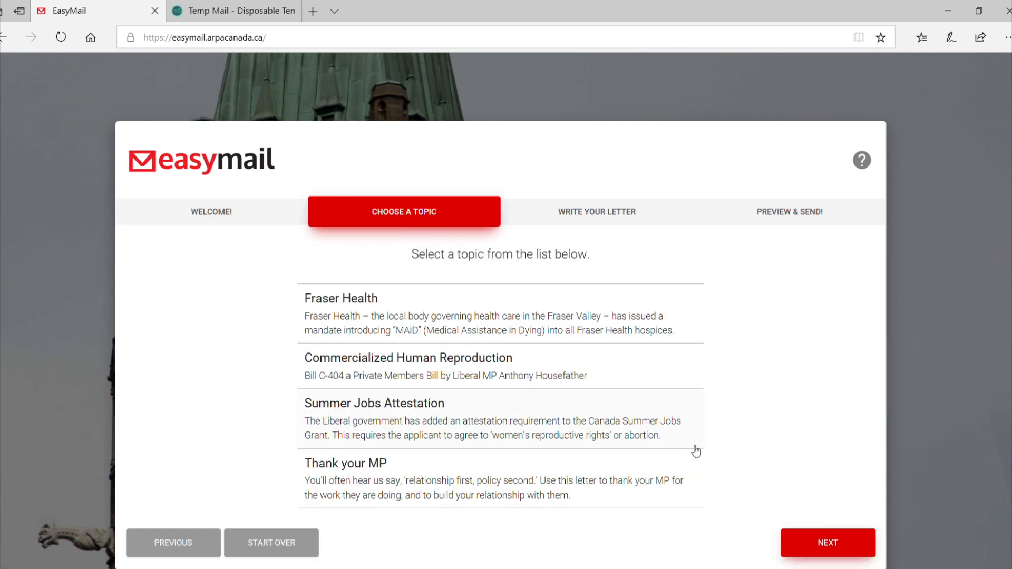
mouse_move(392, 462)
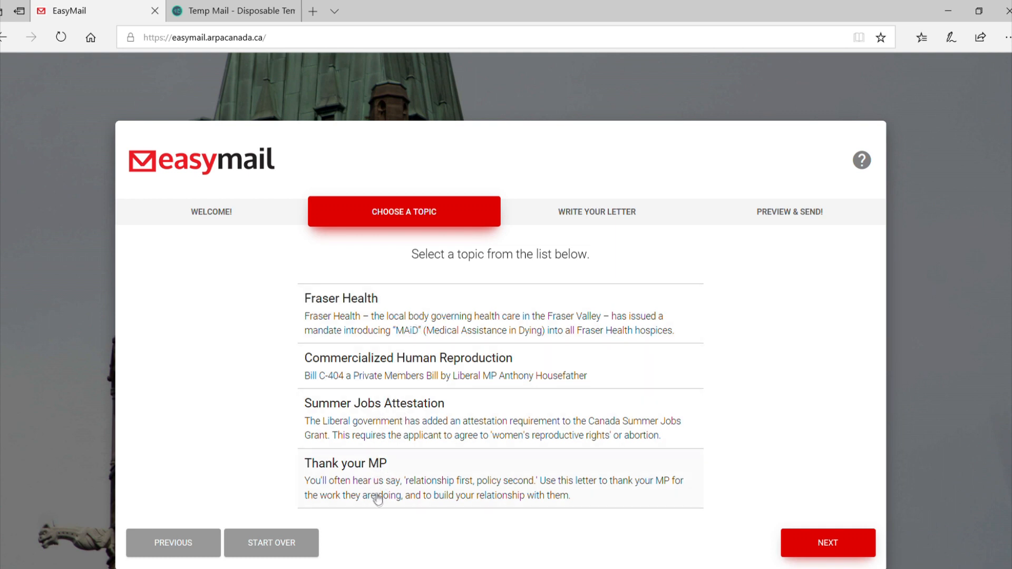
mouse_move(407, 491)
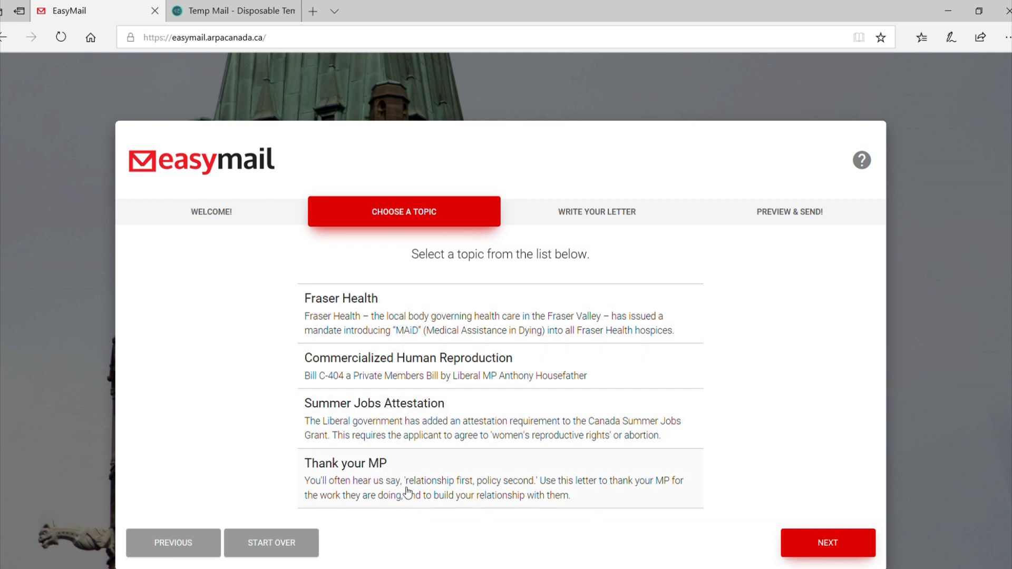
mouse_move(476, 468)
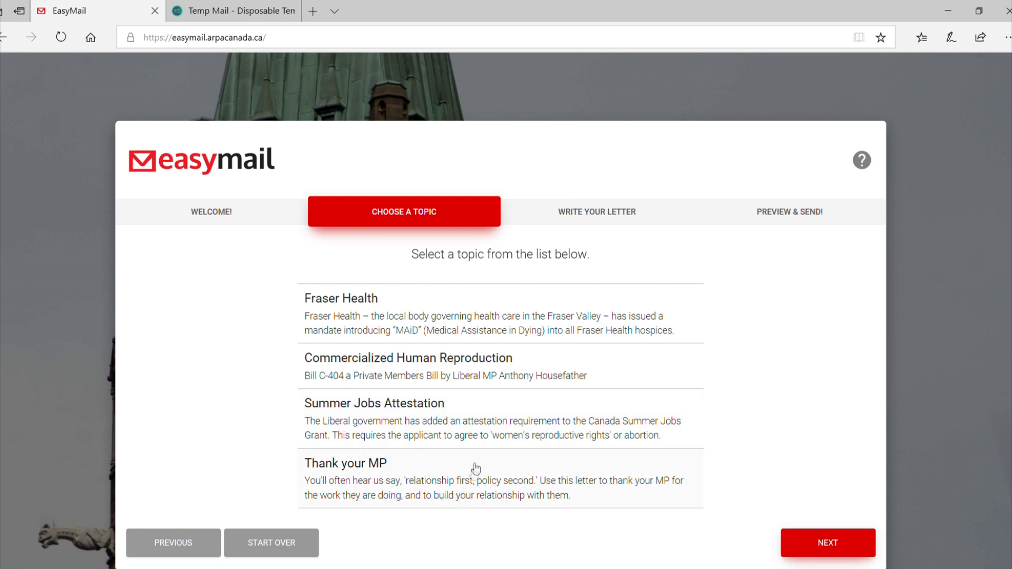
mouse_move(473, 430)
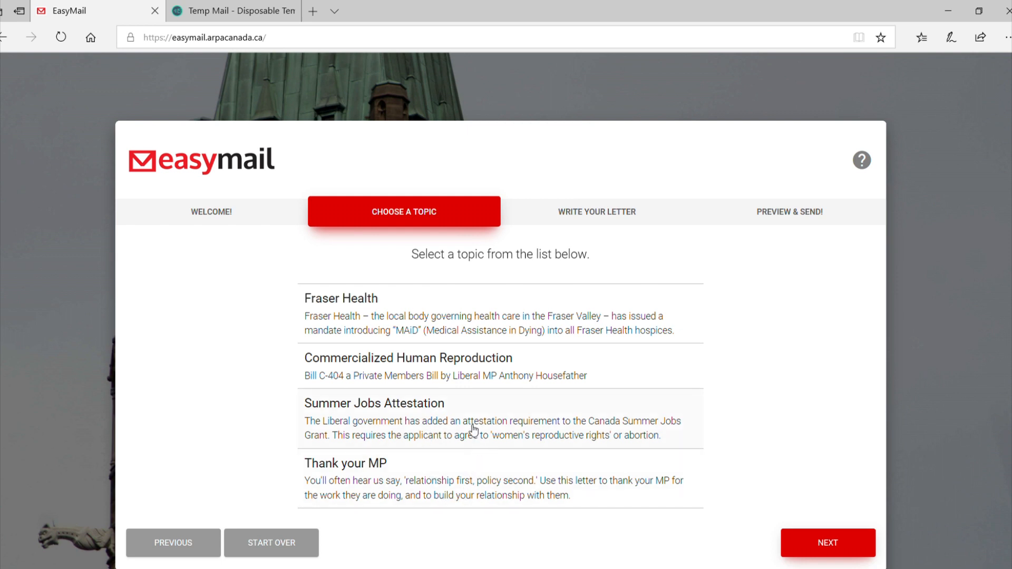
Step: Select the Summer Jobs Attestation topic, opening the letter addressed to the local MP
click(827, 541)
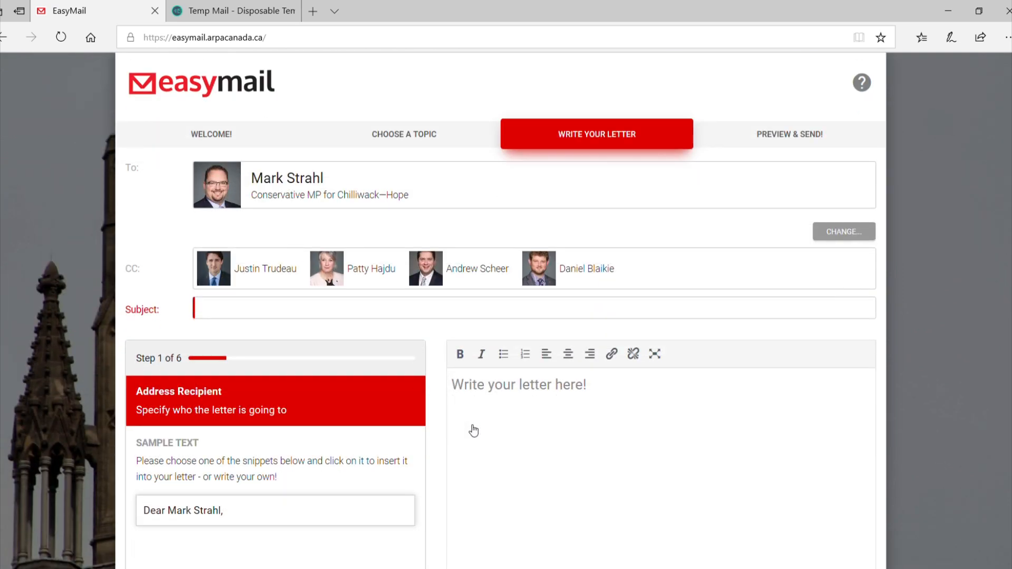
mouse_move(392, 212)
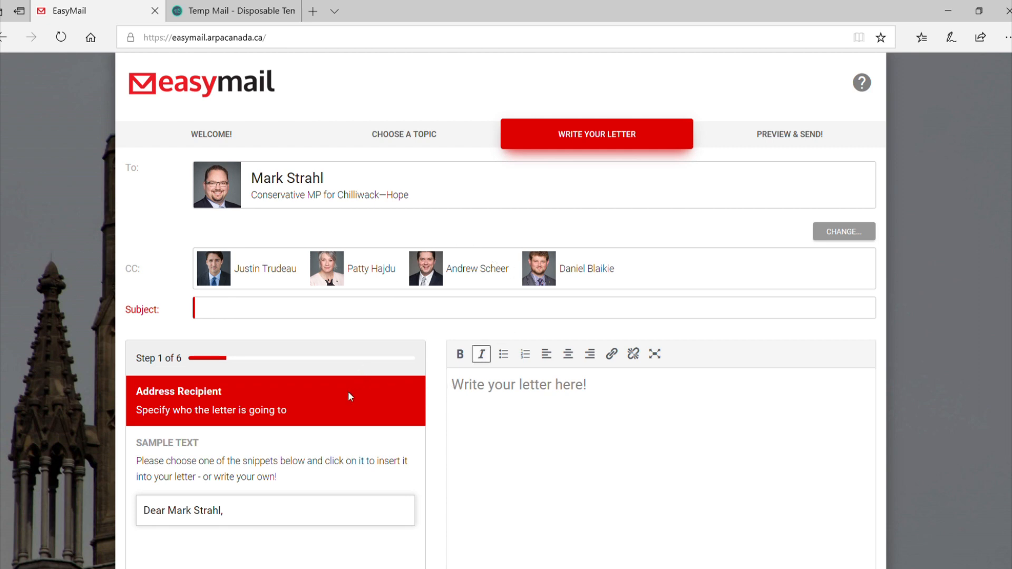
mouse_move(355, 410)
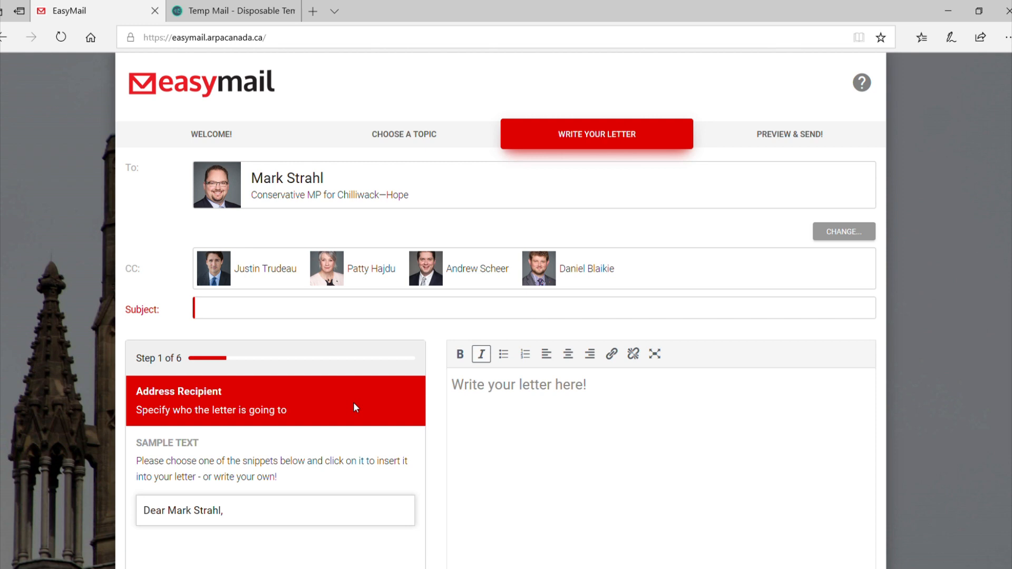
mouse_move(344, 372)
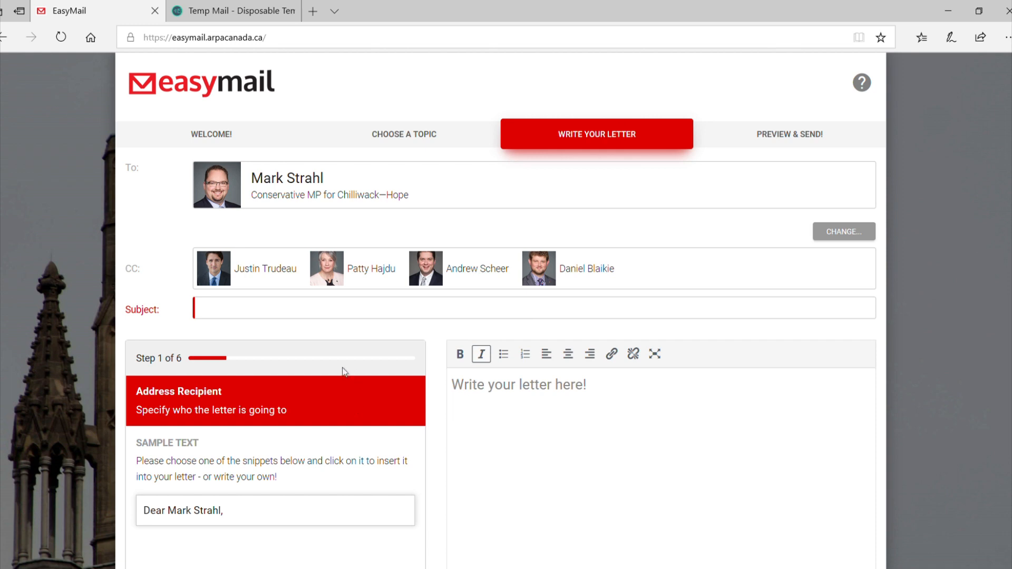
mouse_move(399, 313)
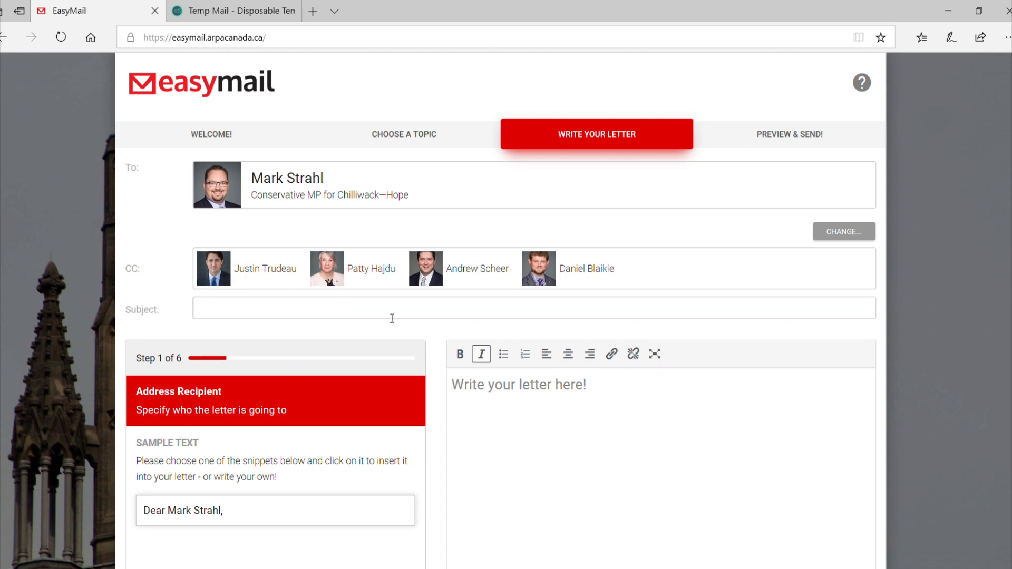
Step: Enter the subject line "This is my subject" and move down to the snippet panel
text(This is my s)
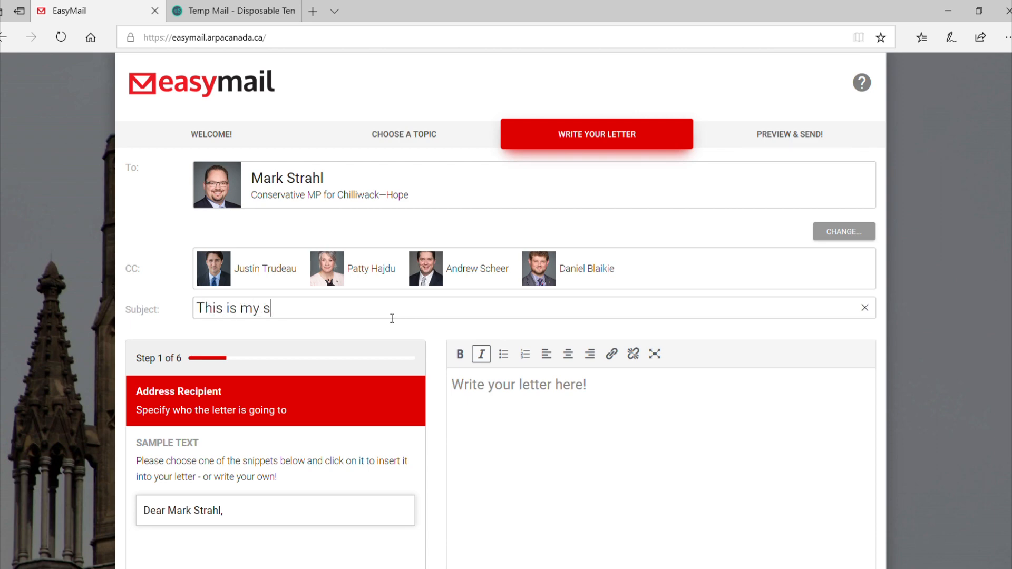
text(ubject)
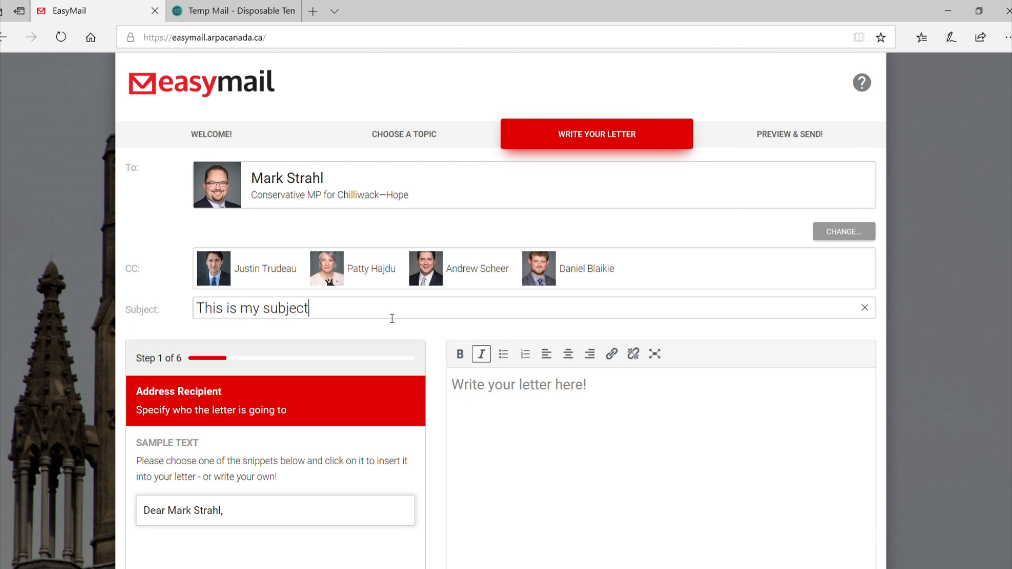
scroll(down, 3)
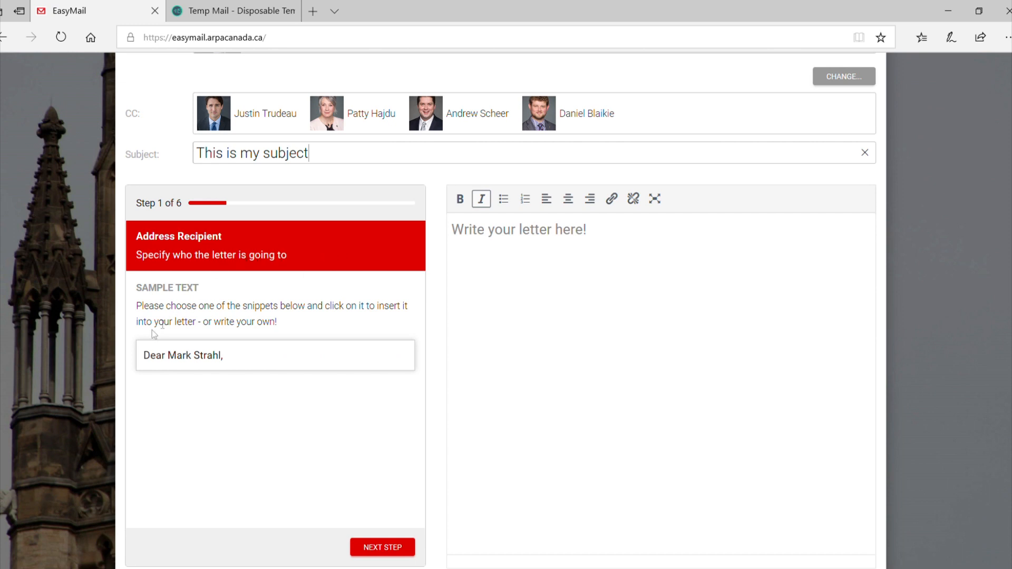
mouse_move(378, 492)
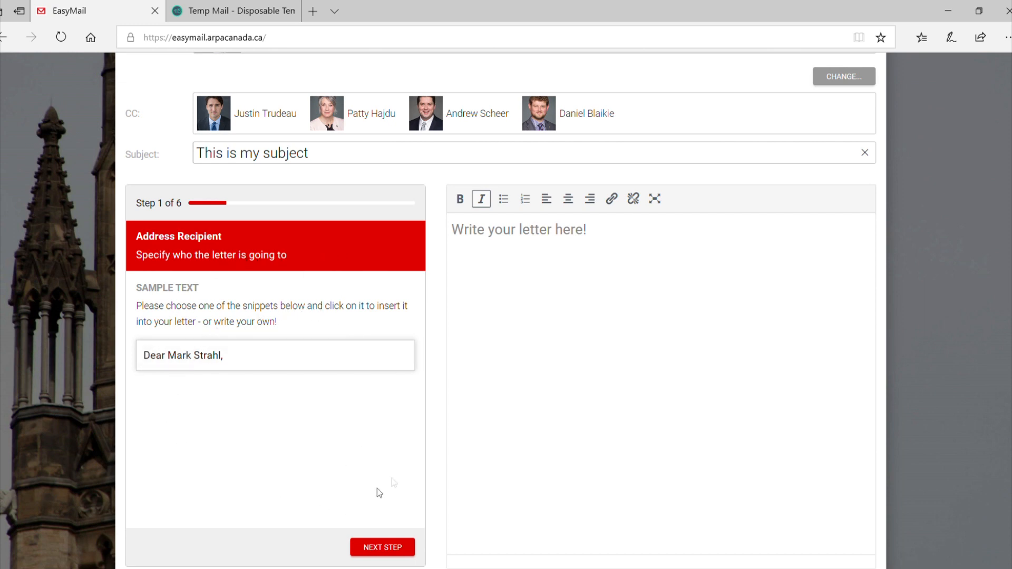
mouse_move(379, 463)
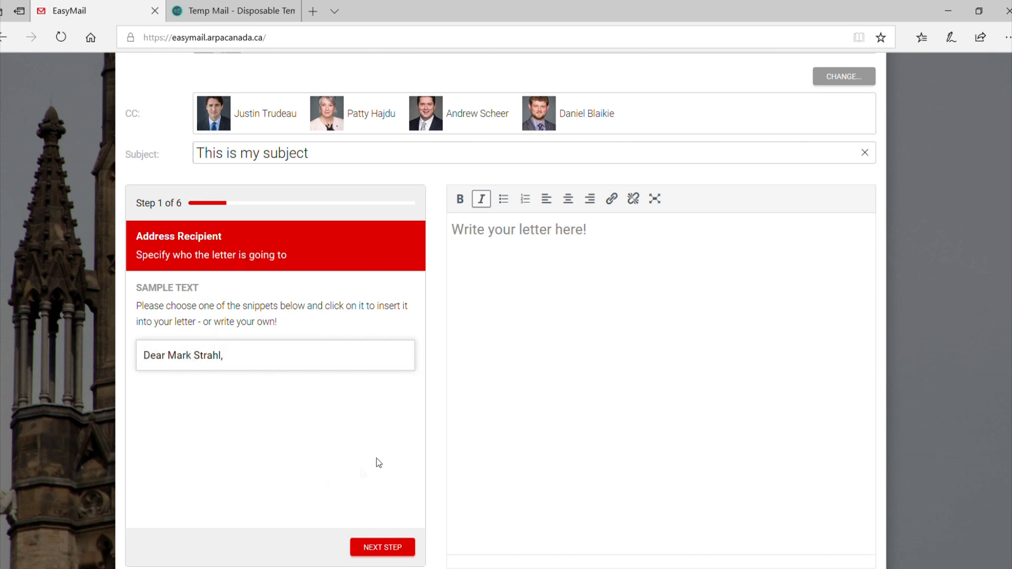
mouse_move(381, 552)
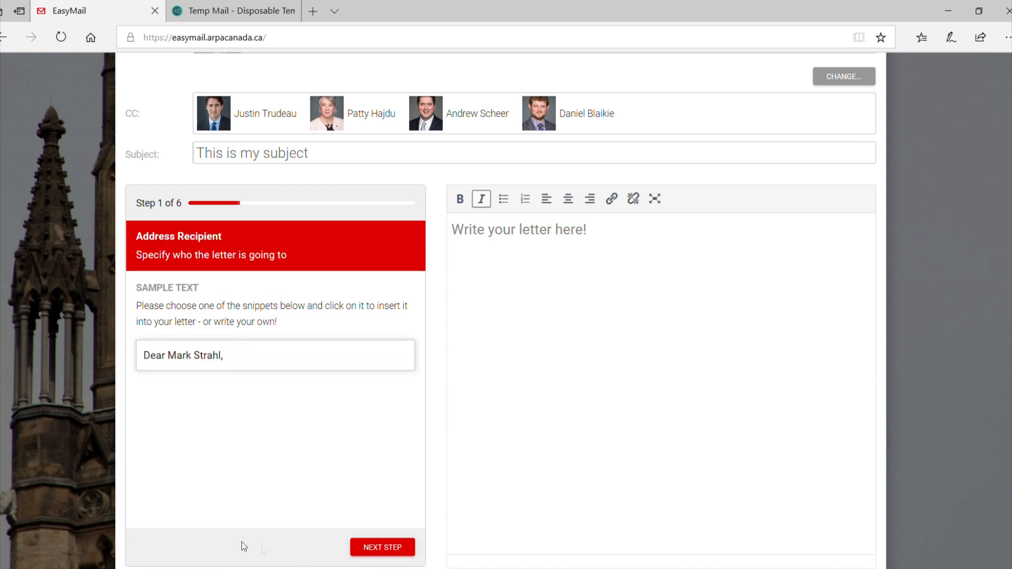
Step: Step forward and back in the guide, then insert the recipient greeting into the letter body
click(382, 547)
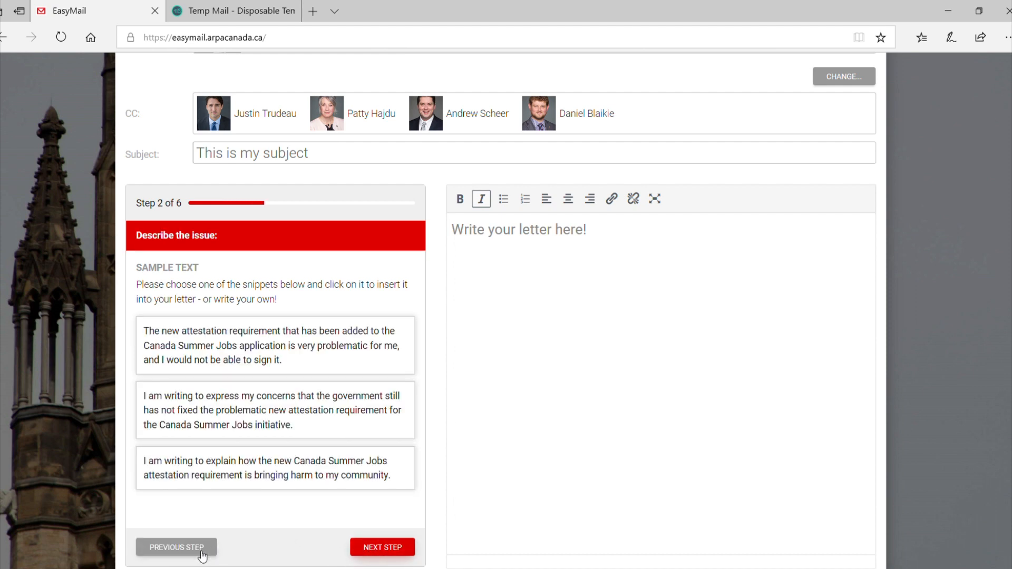
click(176, 547)
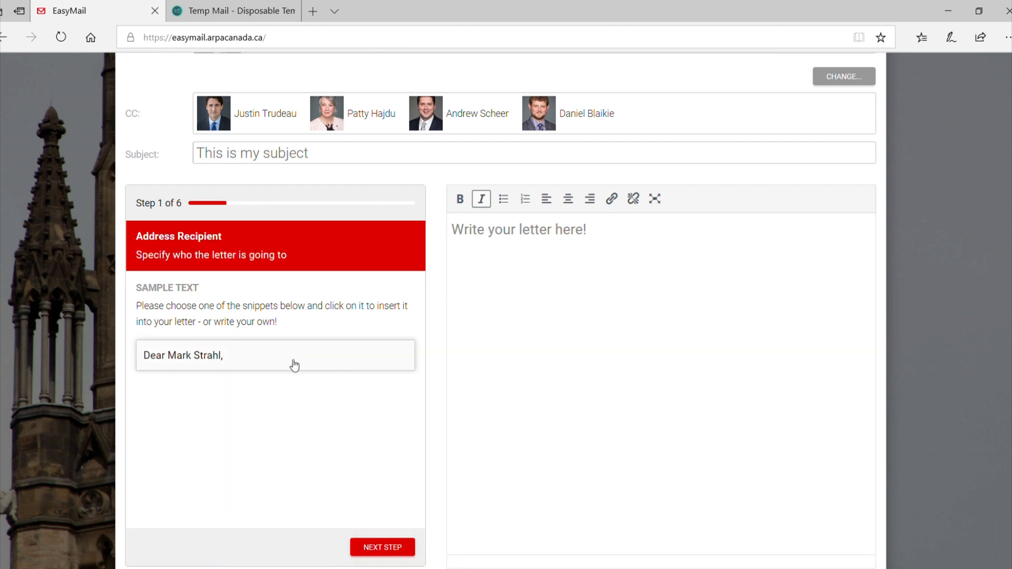
click(382, 547)
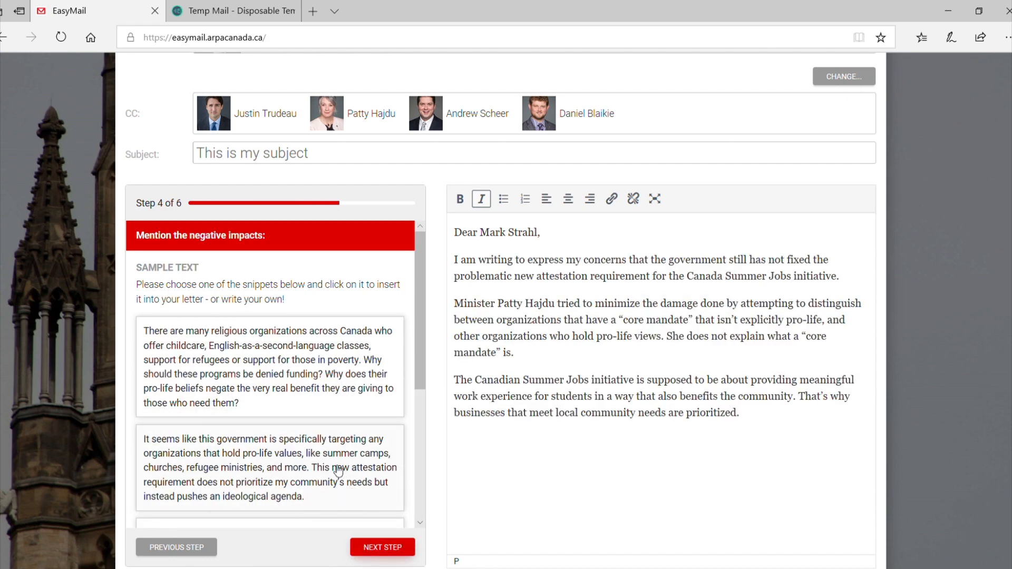
Step: Add the paragraph about targeting pro-life organizations and the custom line "This is a custom line"
click(269, 467)
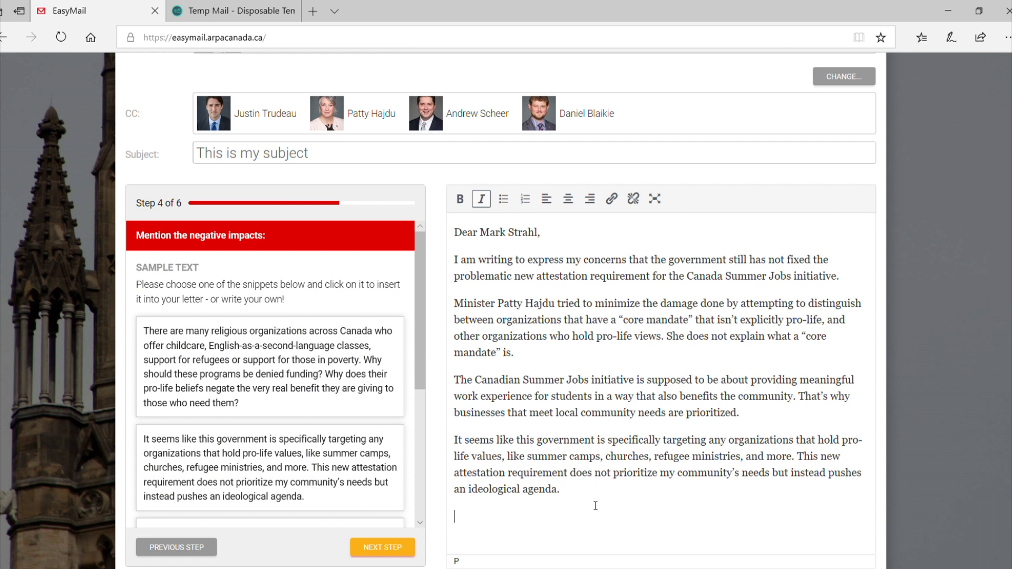
text(This is a s)
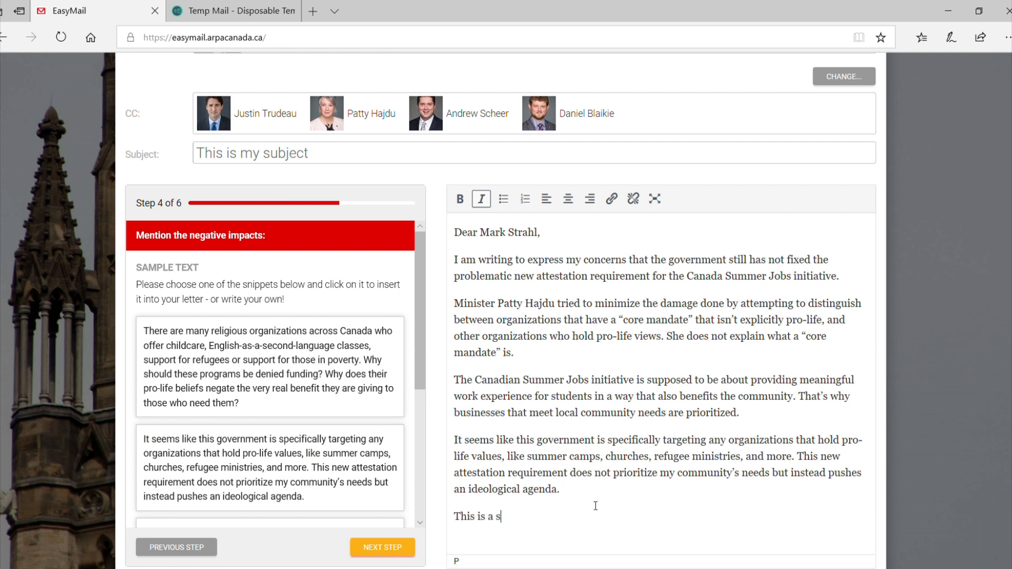
text(custom line)
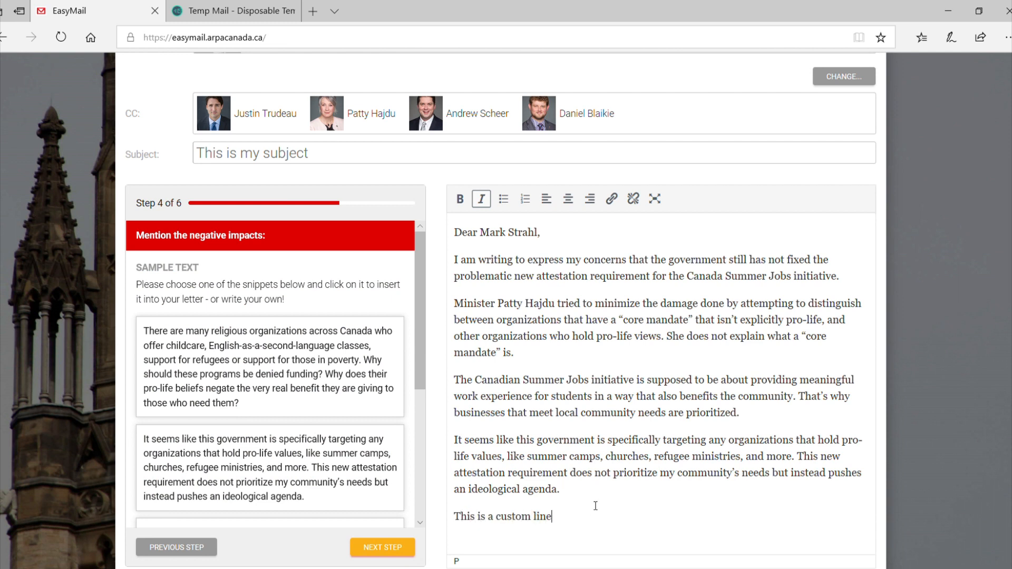
scroll(down, 3)
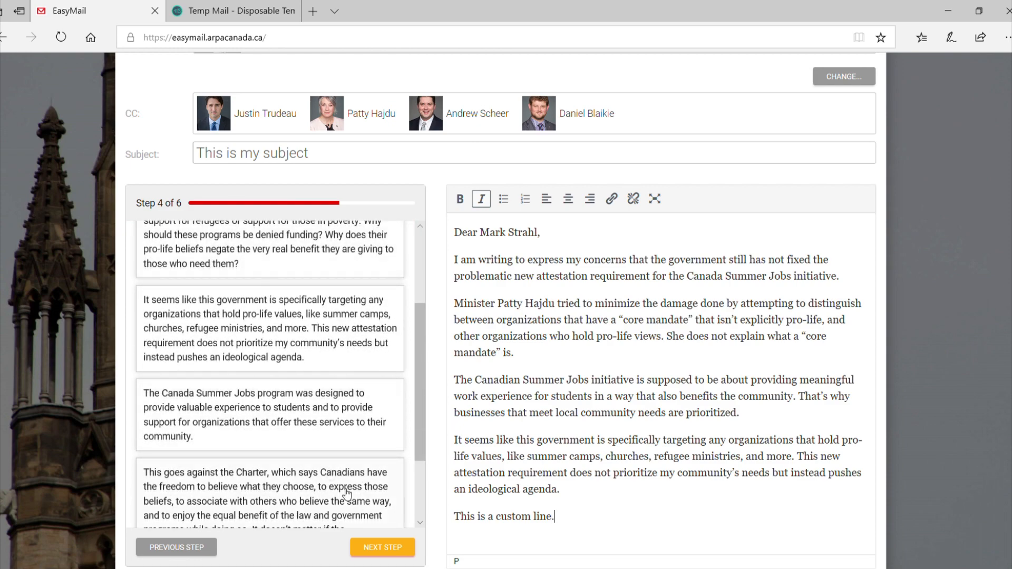
Step: Move to the ask step and add the complete-removal-of-attestation request
click(382, 547)
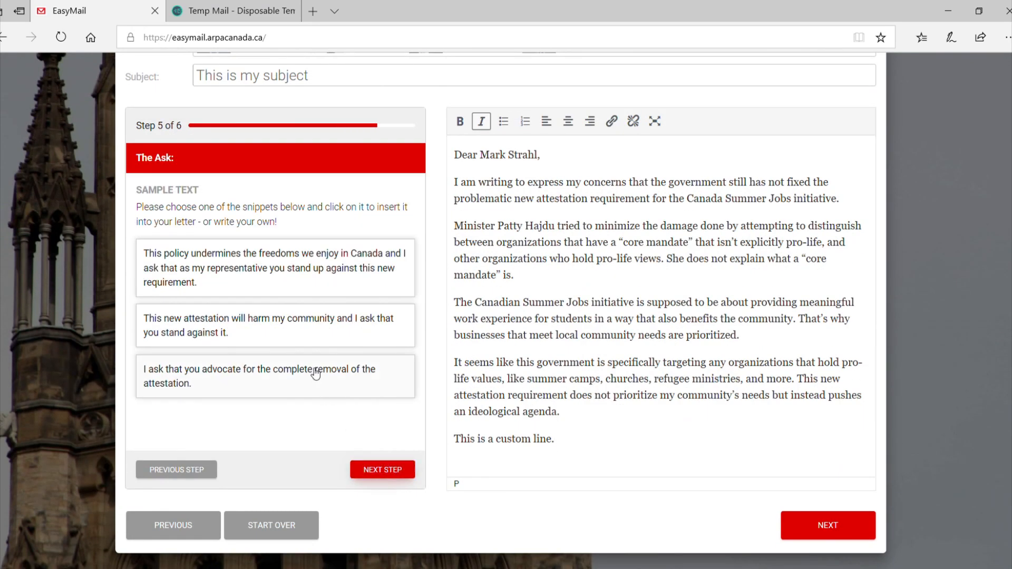
click(382, 469)
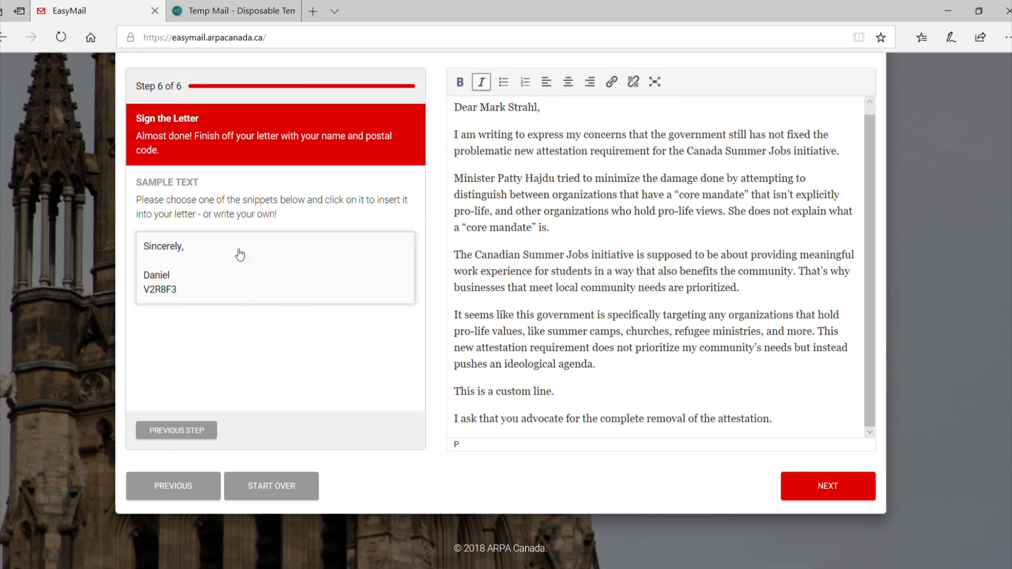
mouse_move(172, 272)
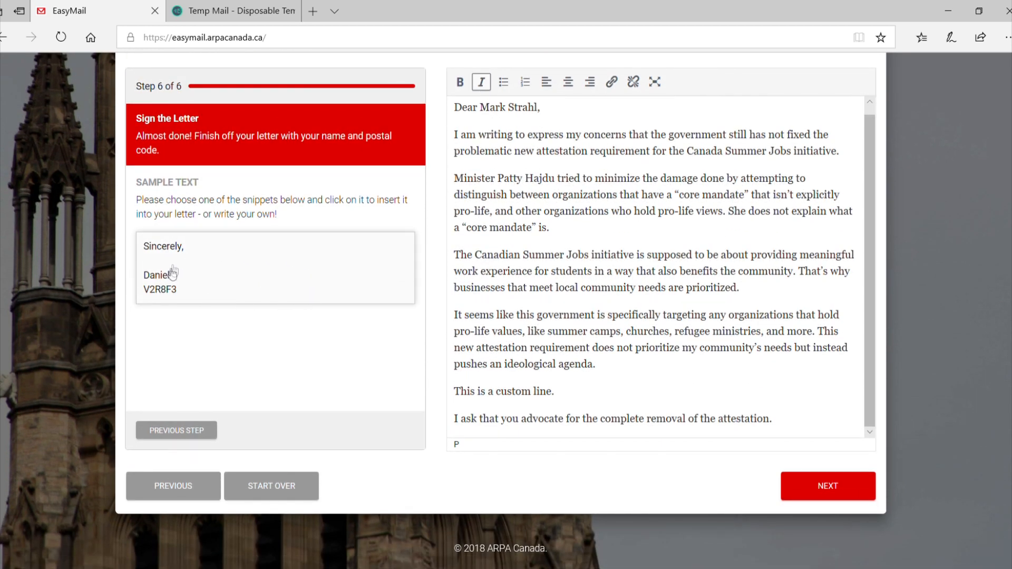
mouse_move(220, 277)
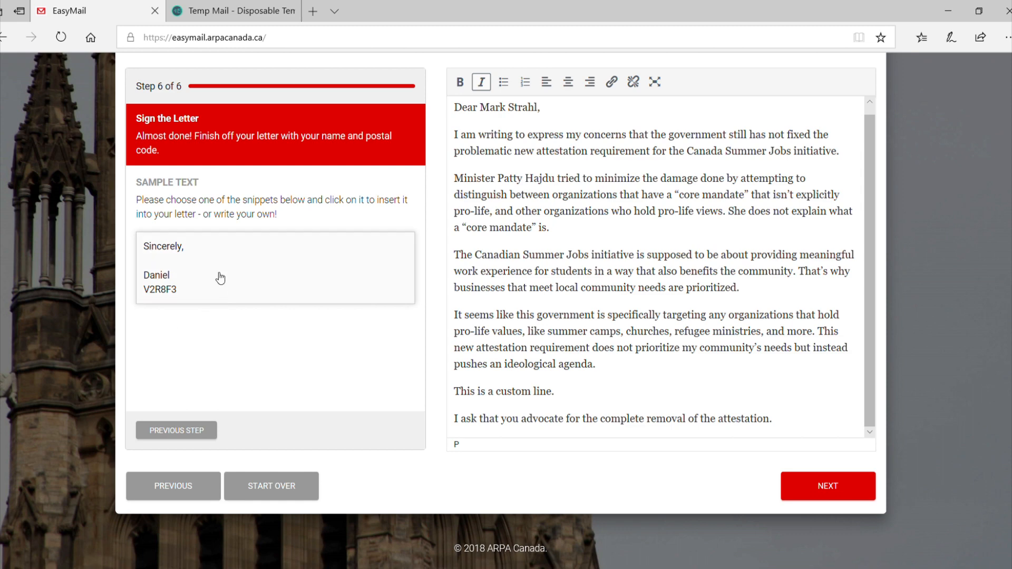
scroll(up, 3)
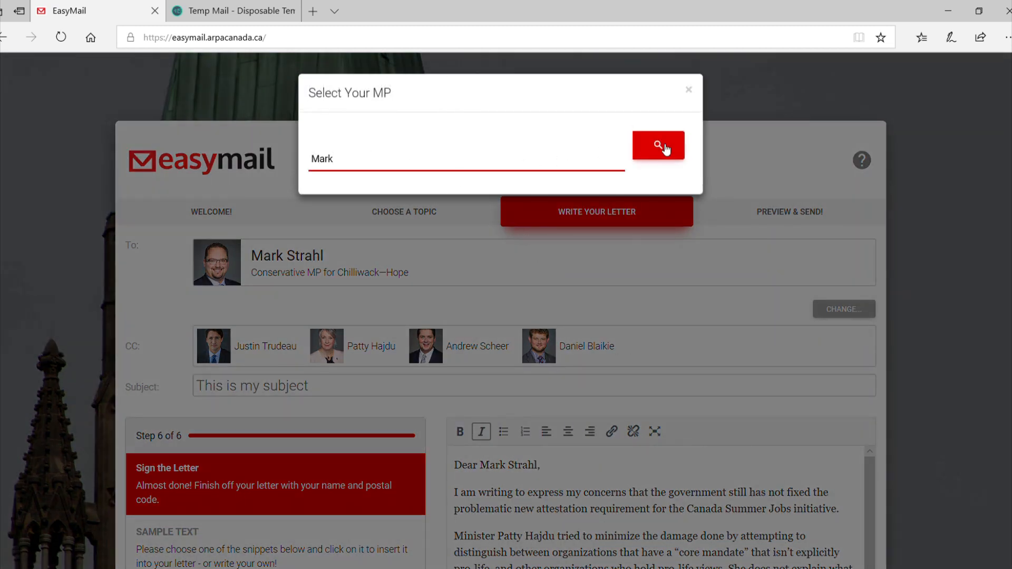
Step: Insert the Sincerely sign-off with name and postal code, then proceed to the preview
click(658, 144)
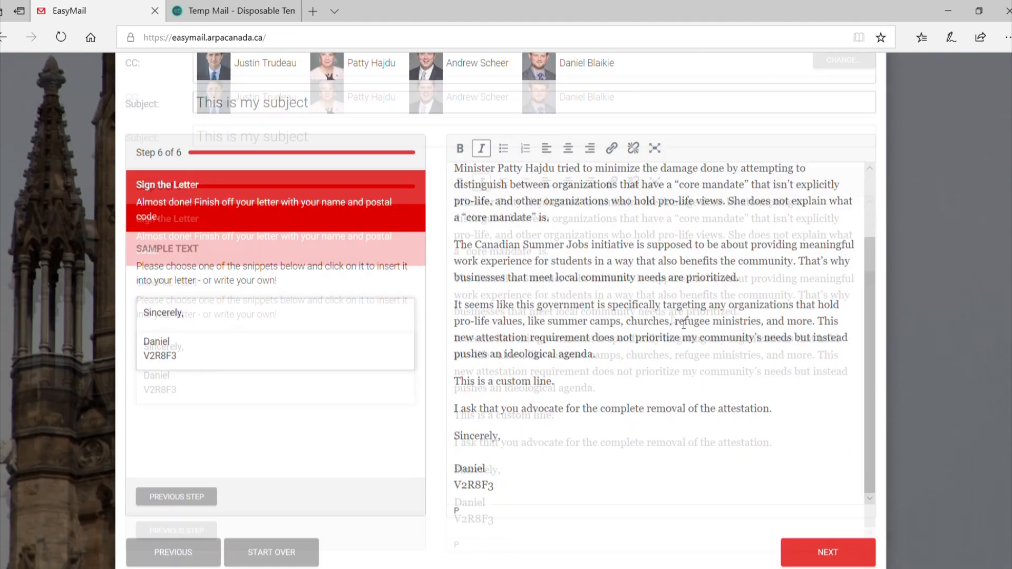
click(827, 552)
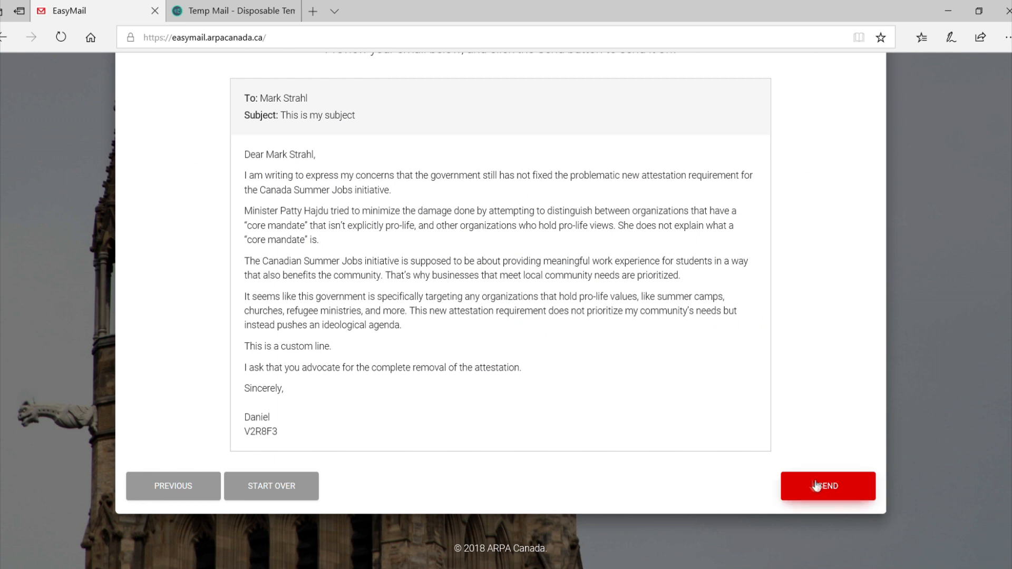
mouse_move(573, 373)
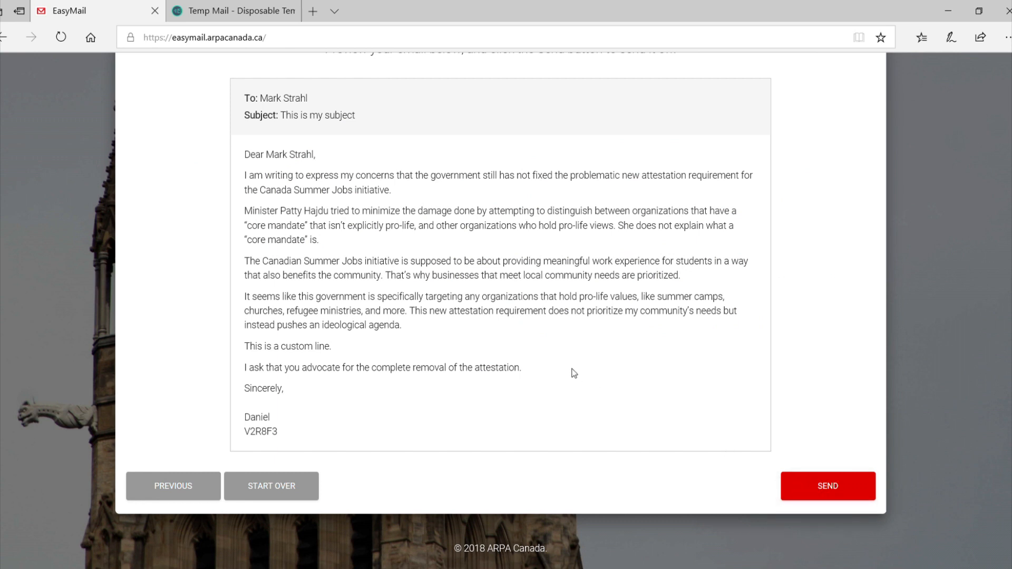
Step: Review the previewed letter to Mark Strahl and send it, triggering the confirmation notice
scroll(up, 3)
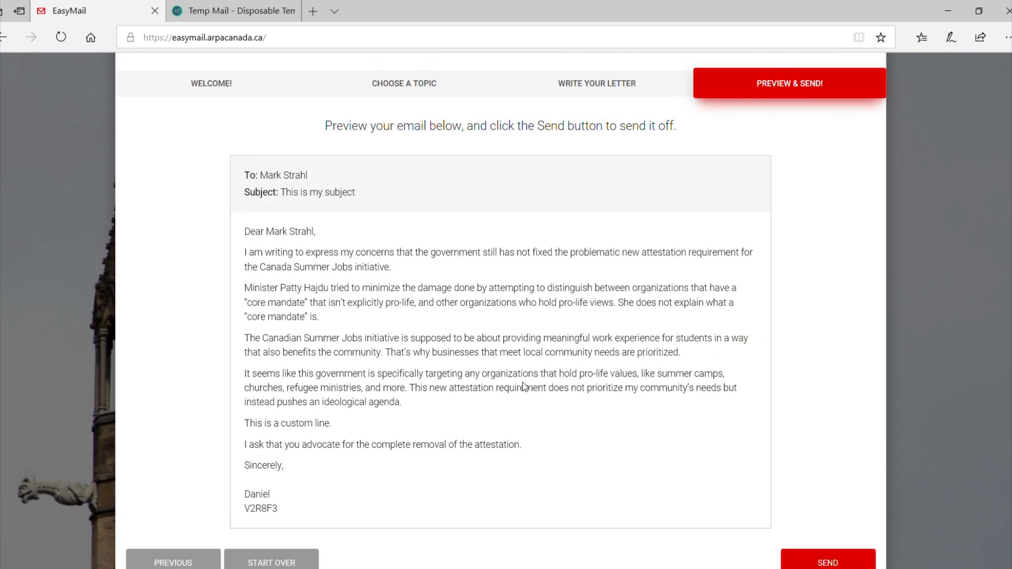
mouse_move(202, 259)
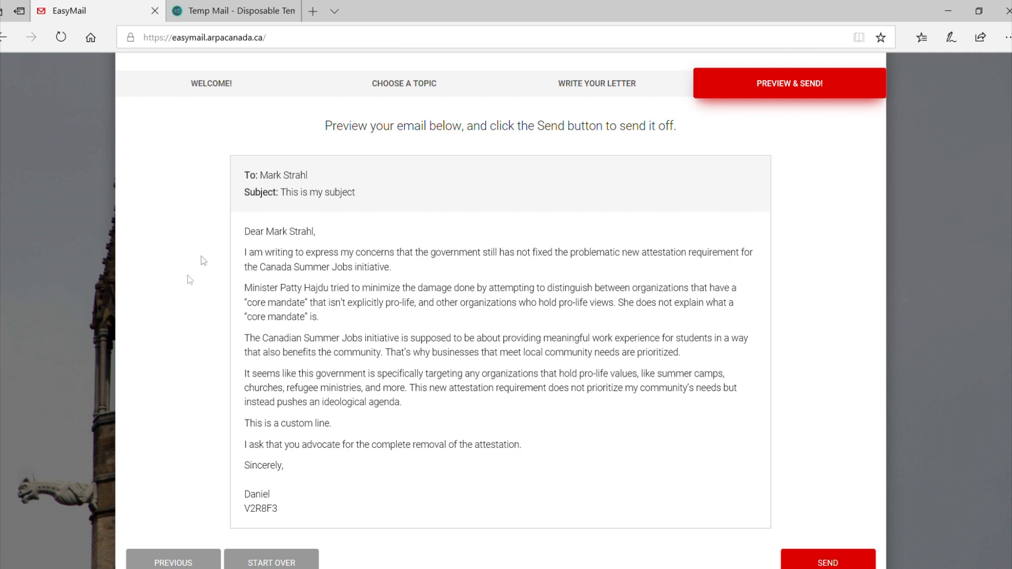
mouse_move(667, 191)
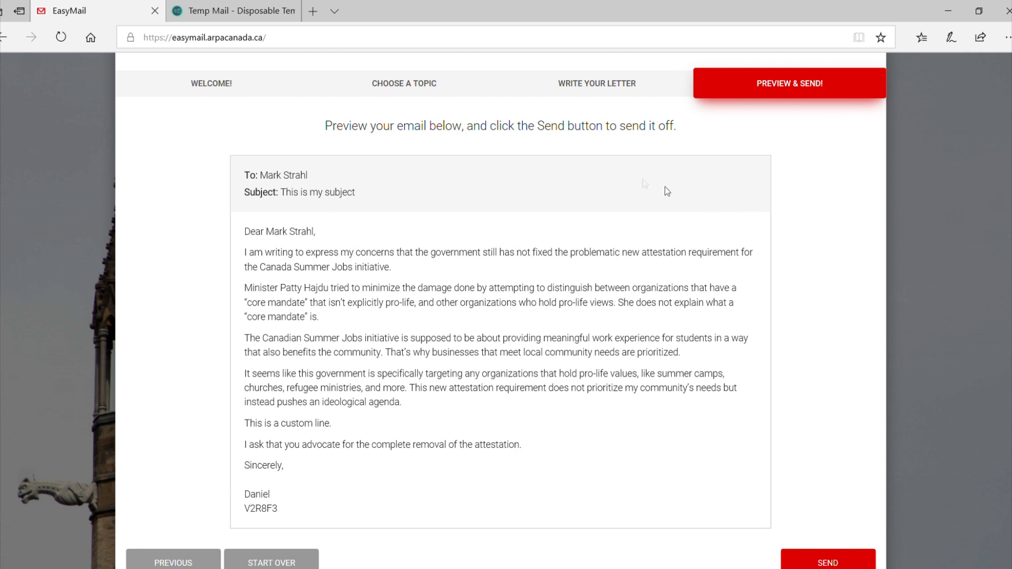
mouse_move(298, 435)
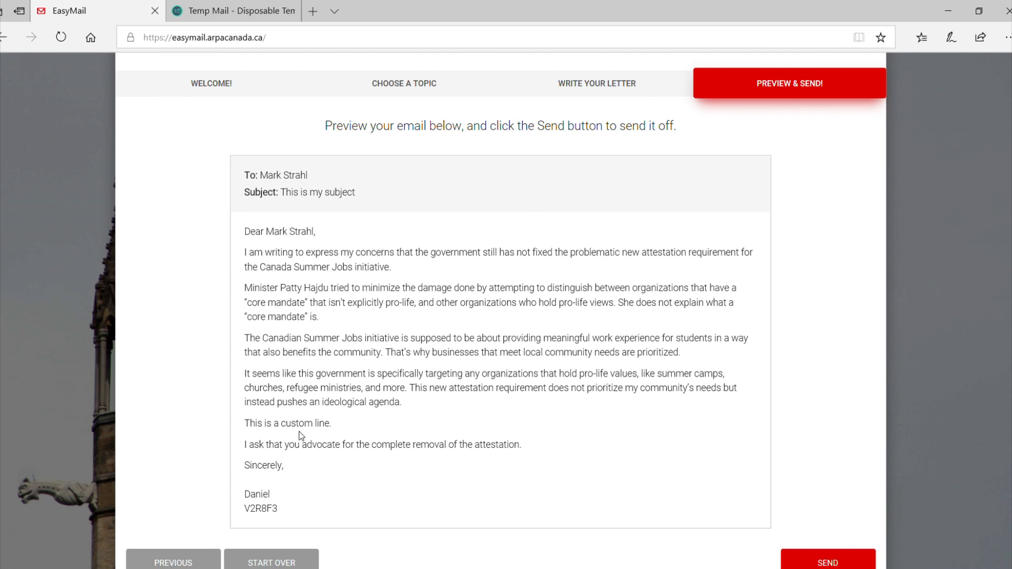
scroll(down, 3)
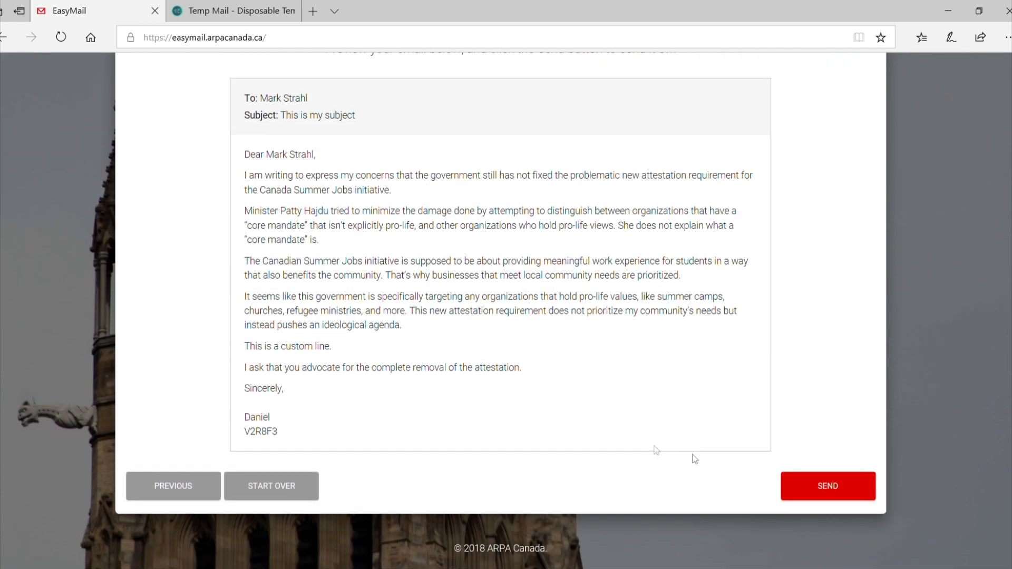
click(827, 486)
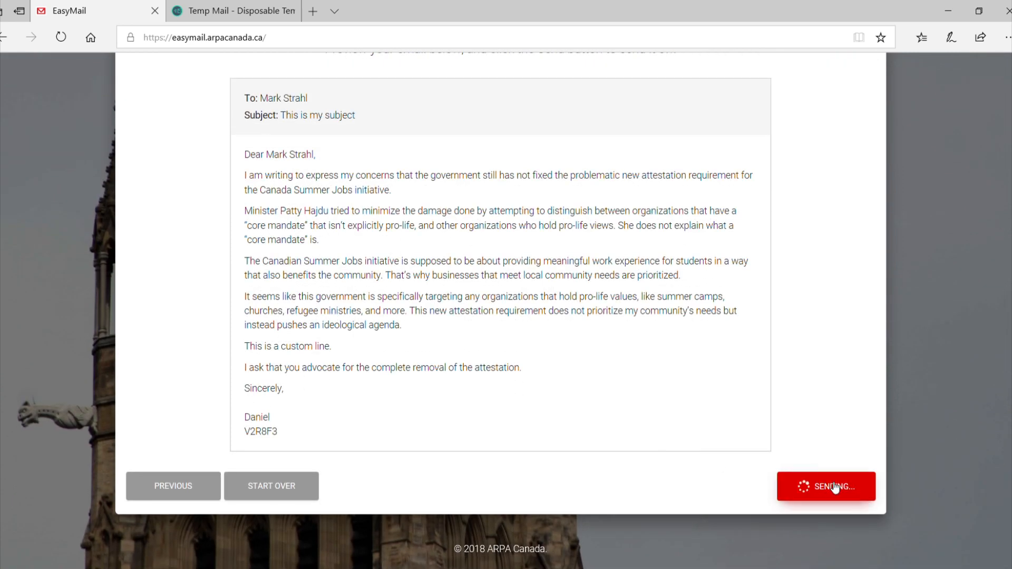
click(833, 486)
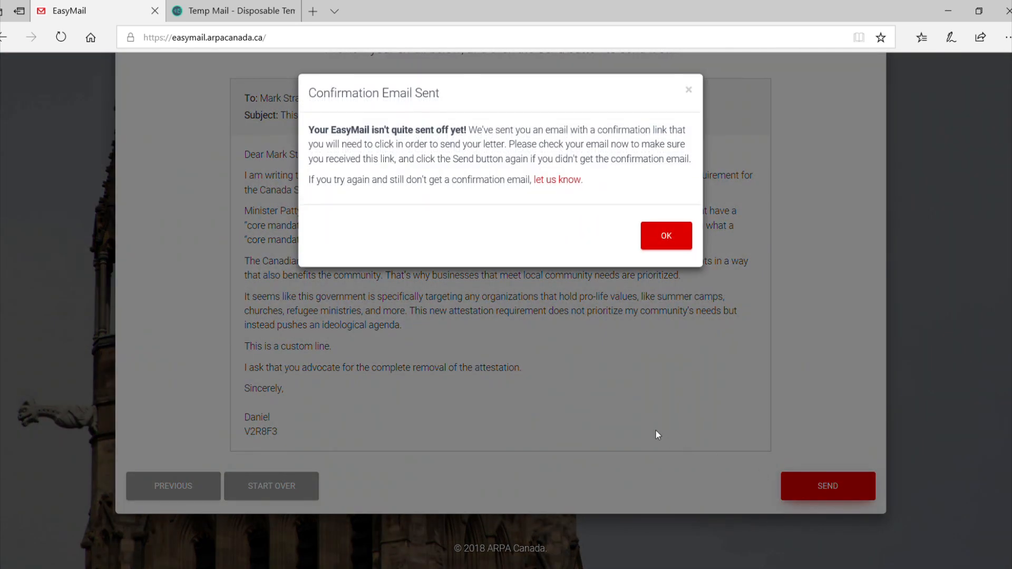
mouse_move(456, 264)
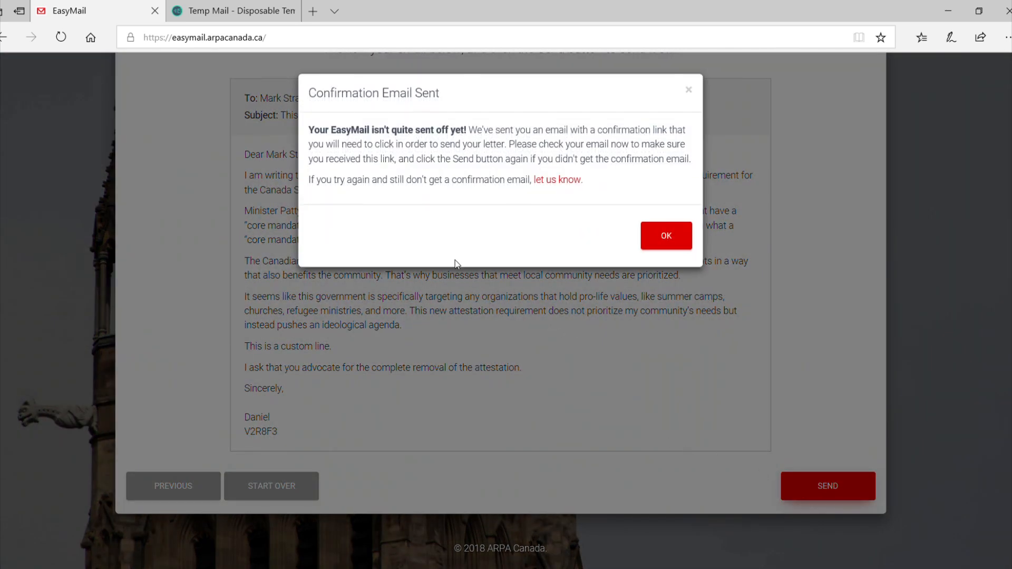
mouse_move(460, 245)
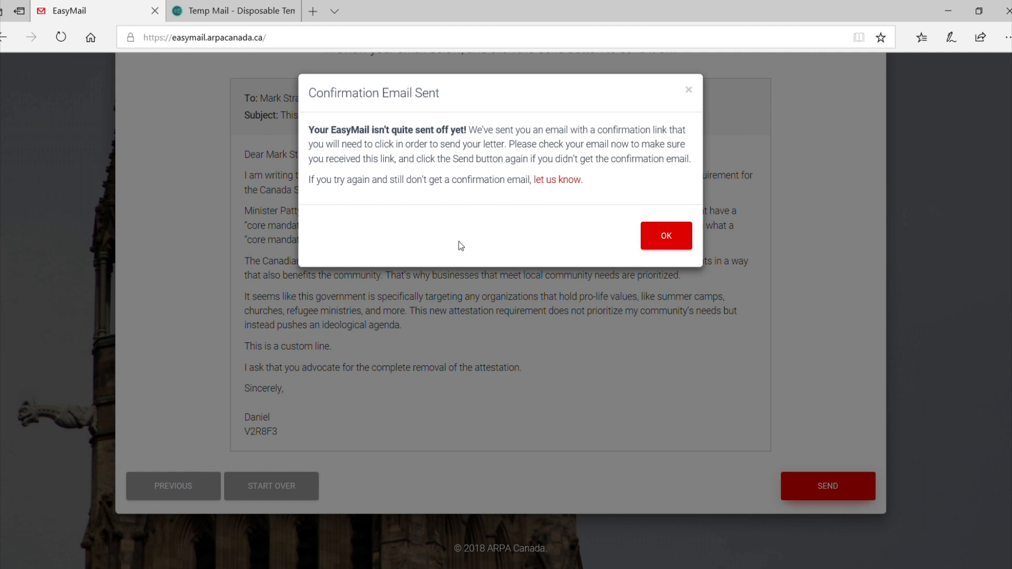
mouse_move(477, 244)
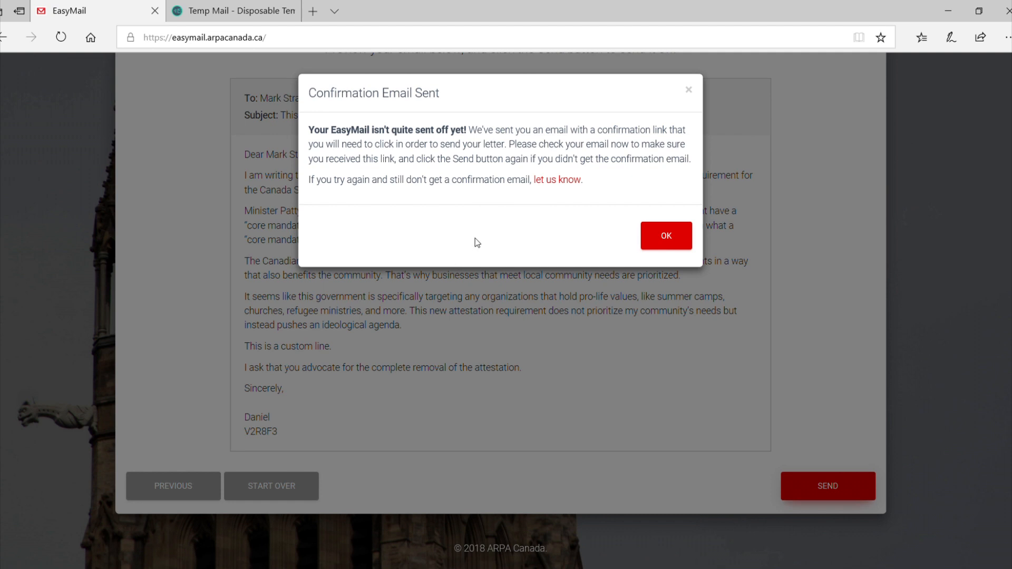
mouse_move(496, 219)
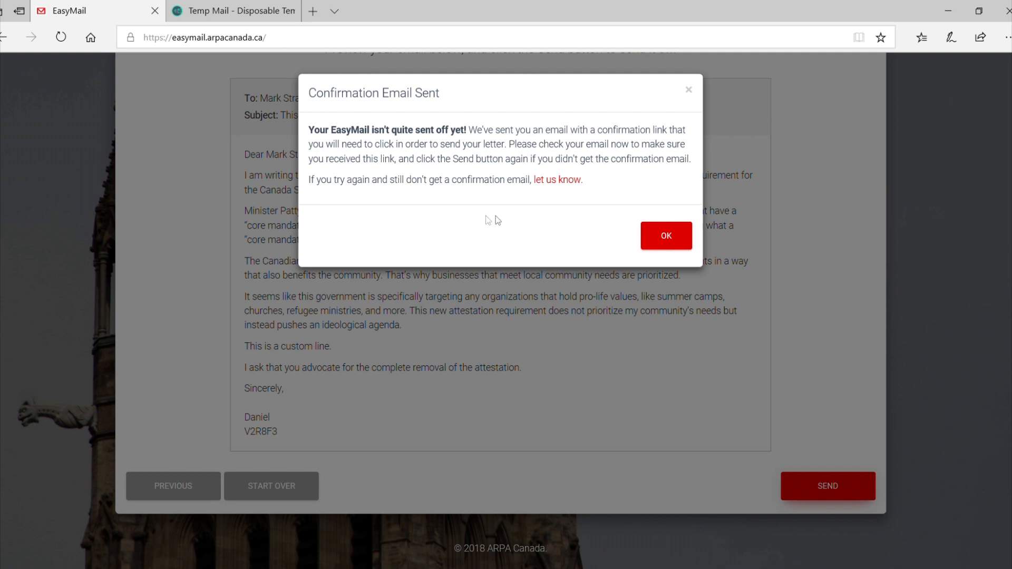
mouse_move(386, 171)
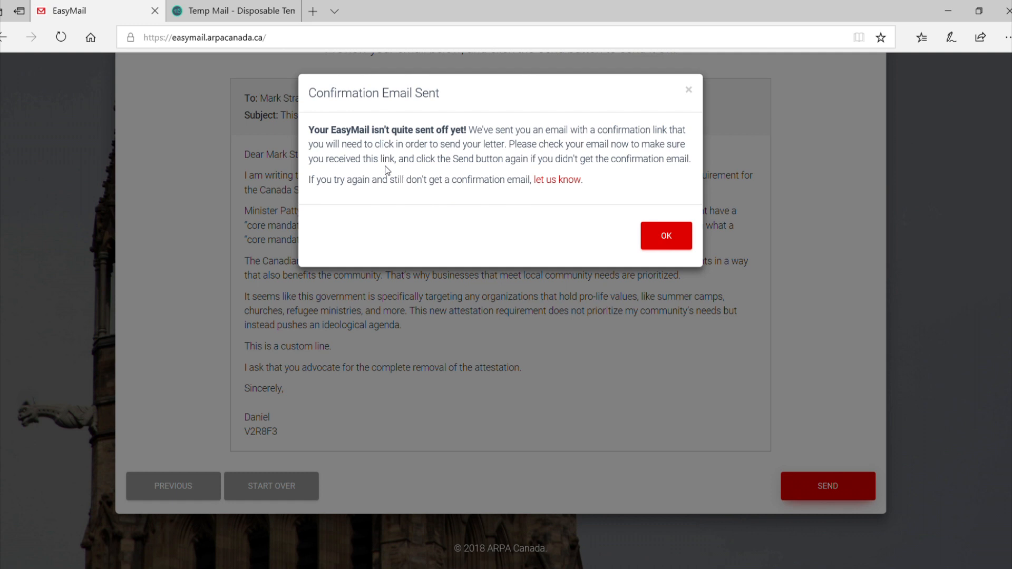
mouse_move(286, 110)
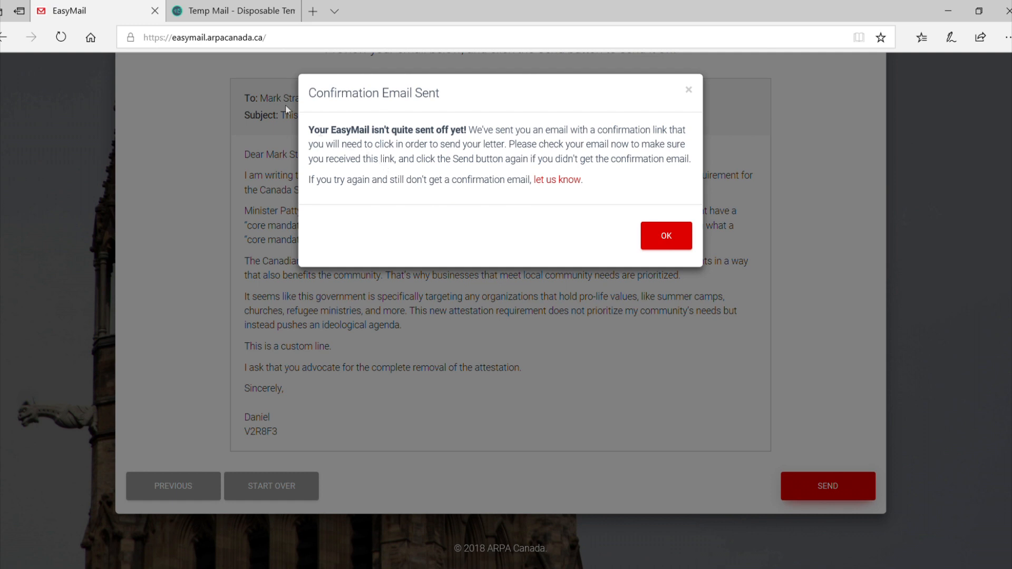
Step: Switch to the Temp Mail inbox holding the EasyMail confirmation message
click(234, 11)
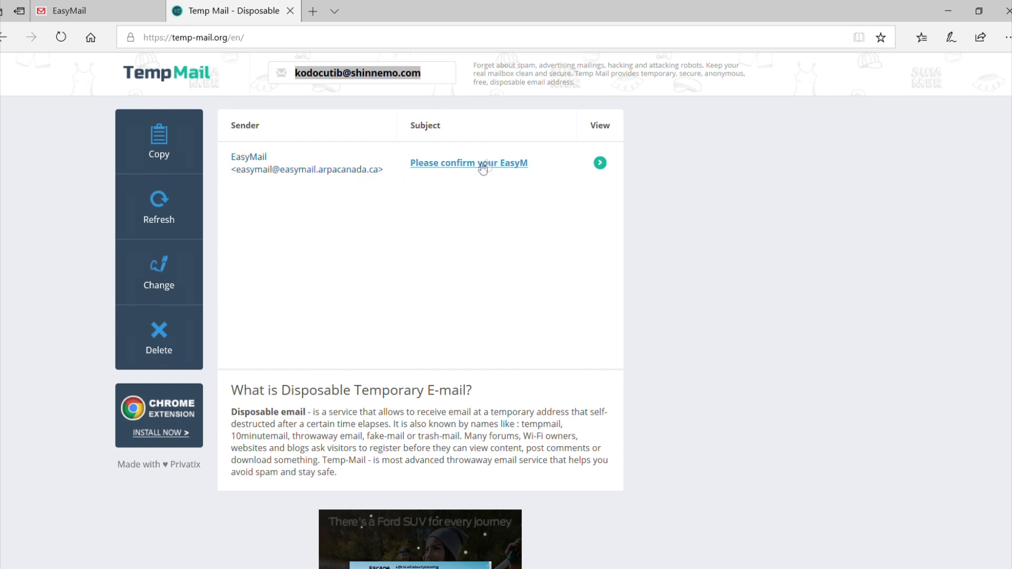
Step: Open the 'Please confirm your EasyMail' message and follow its confirmation link
click(468, 162)
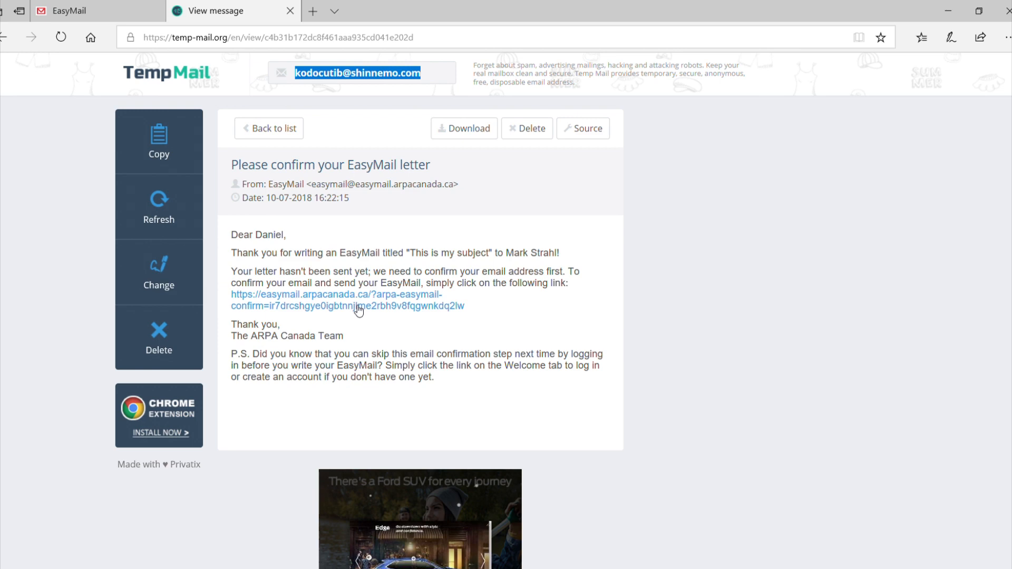
click(347, 301)
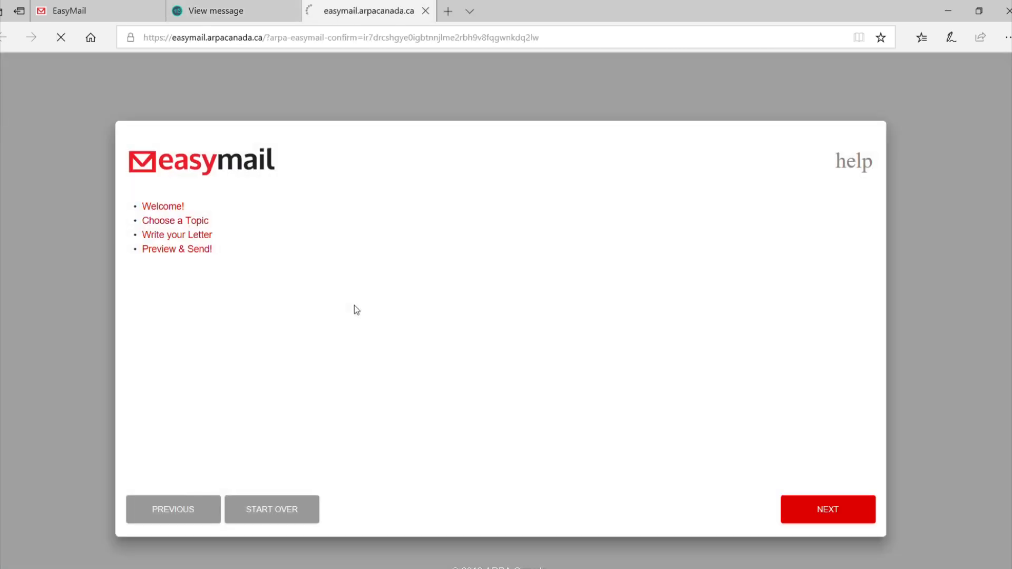
Step: Subscribe to ARPA Canada news and updates from the Success dialog via 'Subscribe Me!'
click(828, 509)
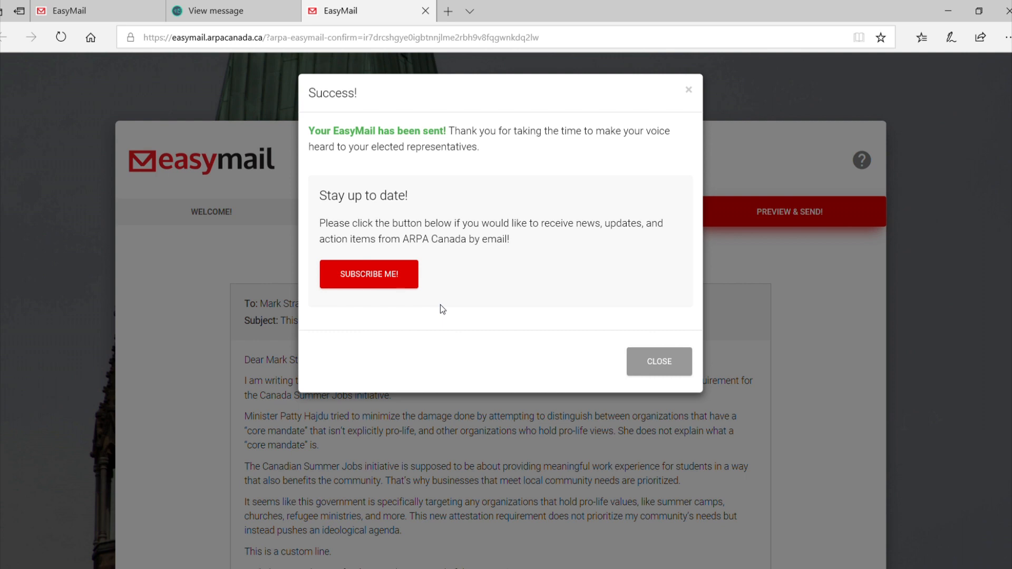
mouse_move(402, 275)
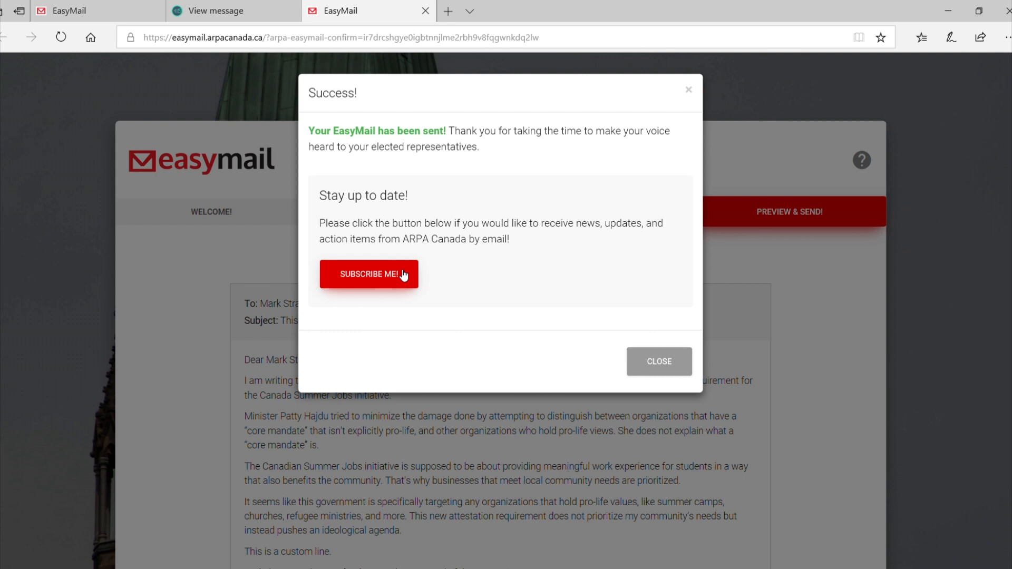
click(369, 274)
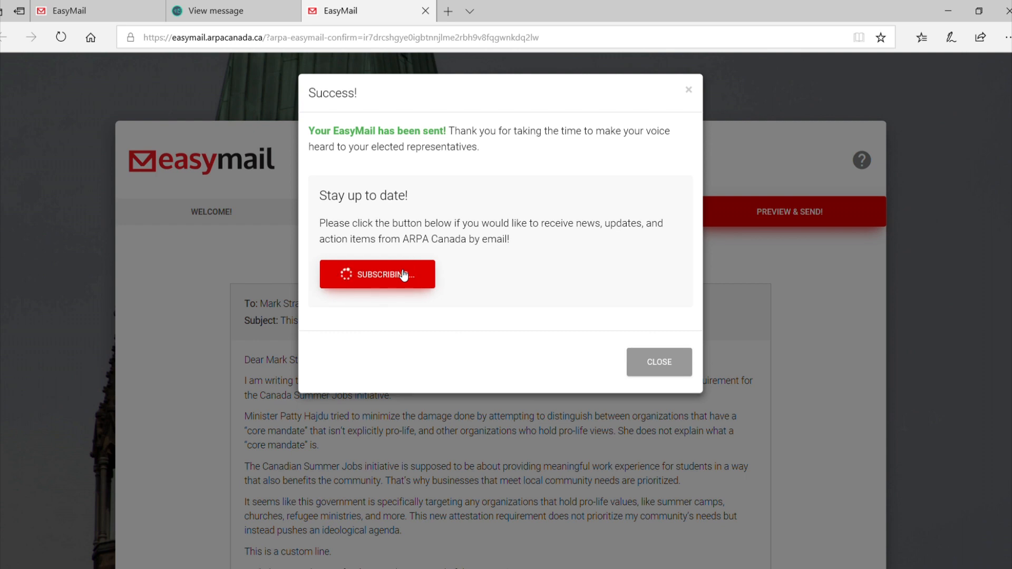
click(378, 274)
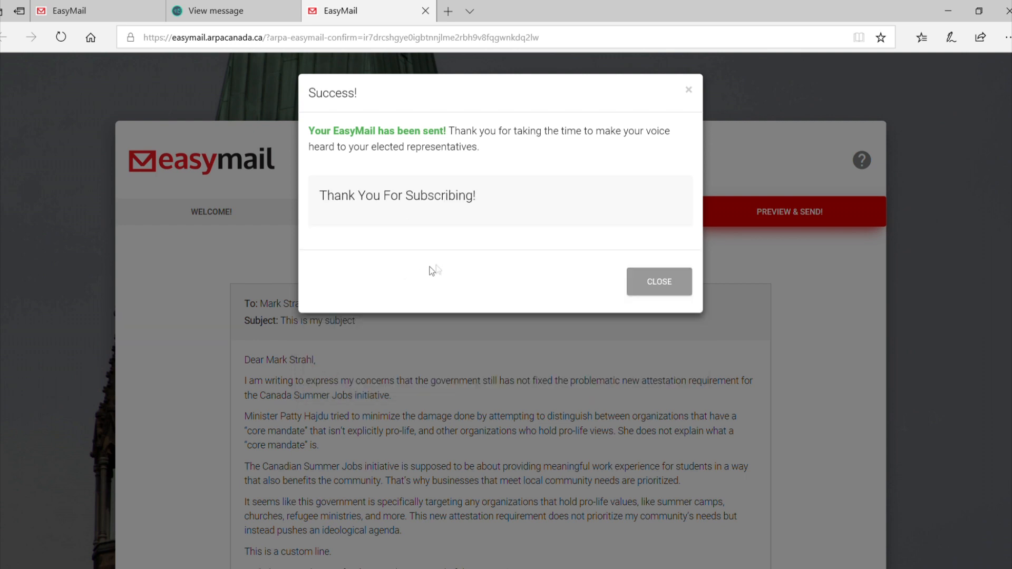
mouse_move(943, 74)
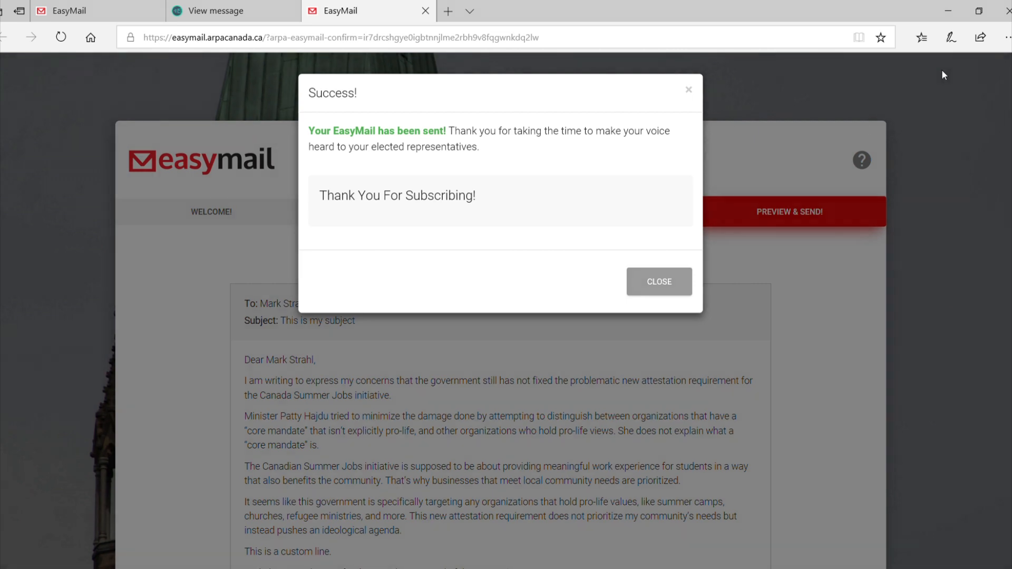